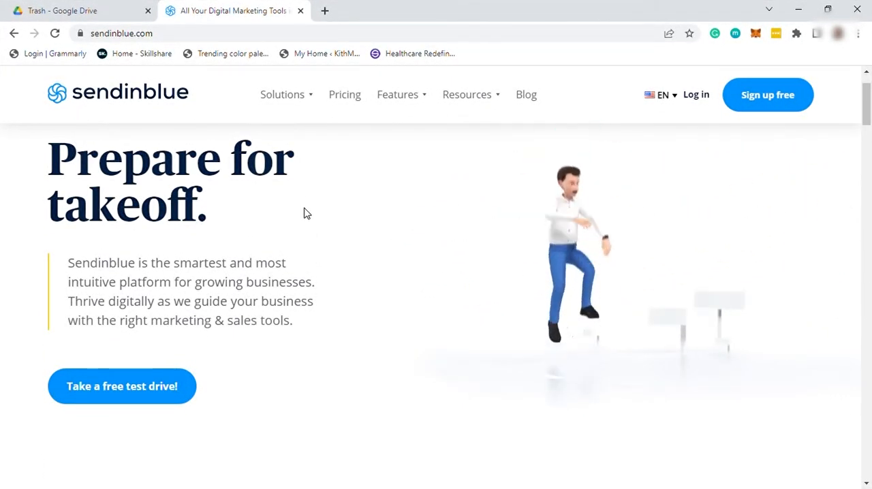
# Scroll through the Sendinblue homepage content before heading to pricing.
pyautogui.scroll(-3)
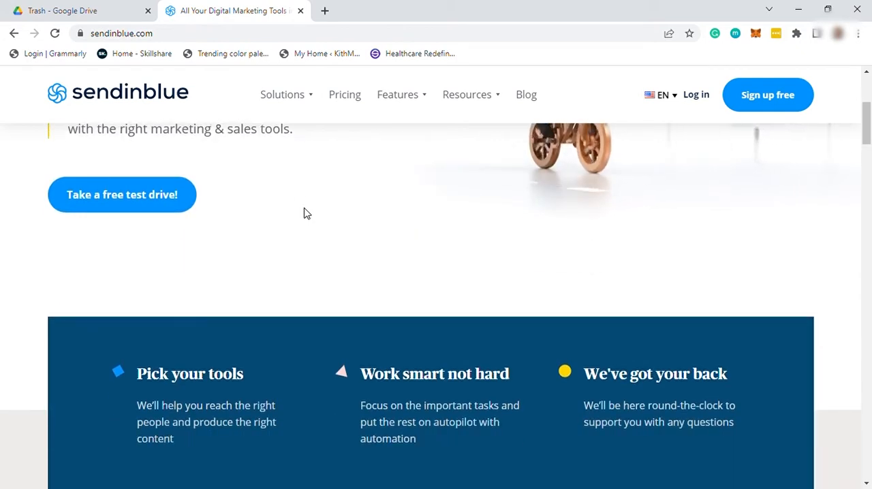
pyautogui.scroll(-3)
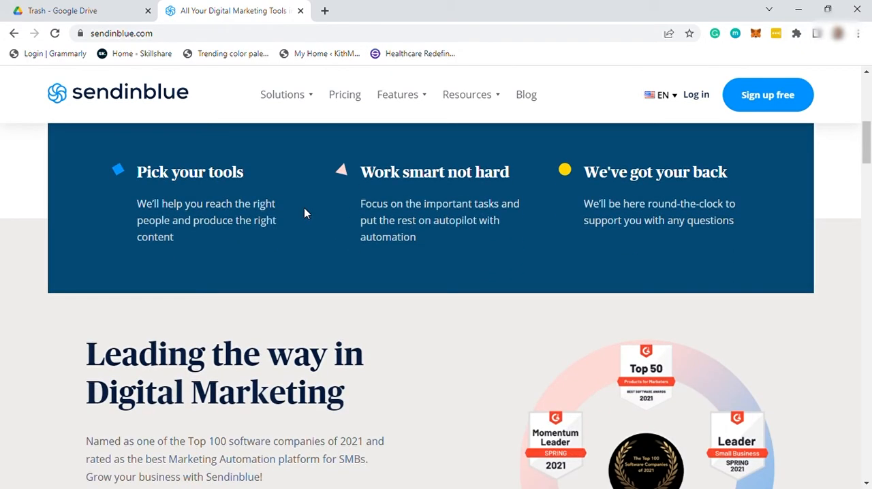
pyautogui.scroll(-3)
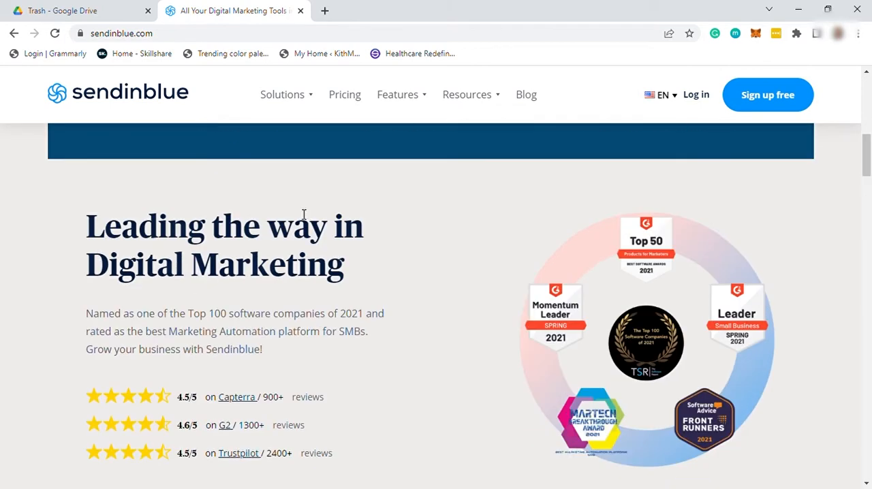
pyautogui.scroll(-3)
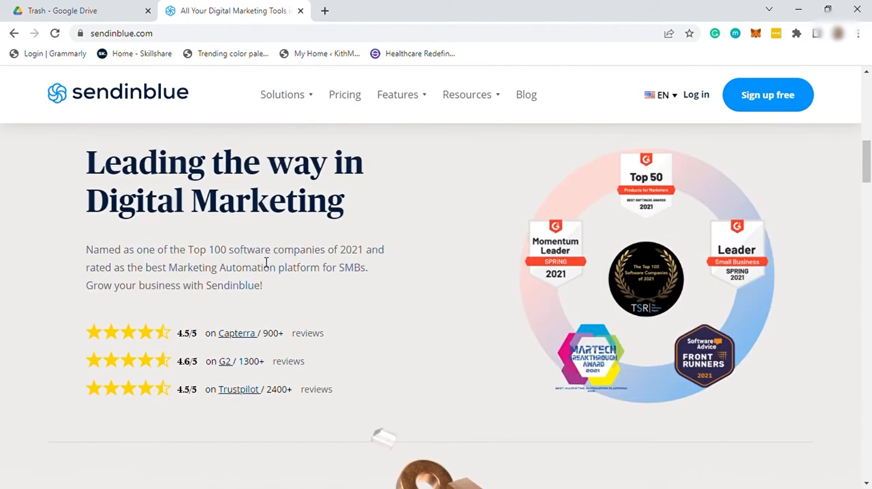
pyautogui.scroll(-3)
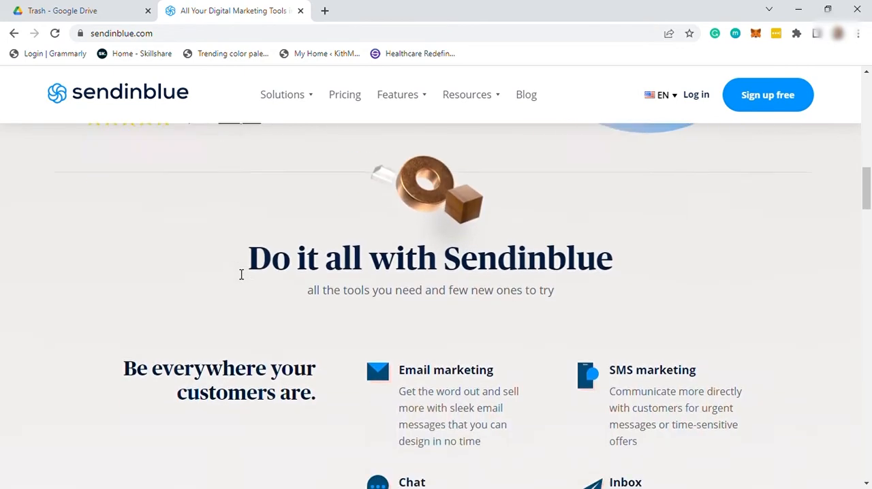
pyautogui.scroll(-3)
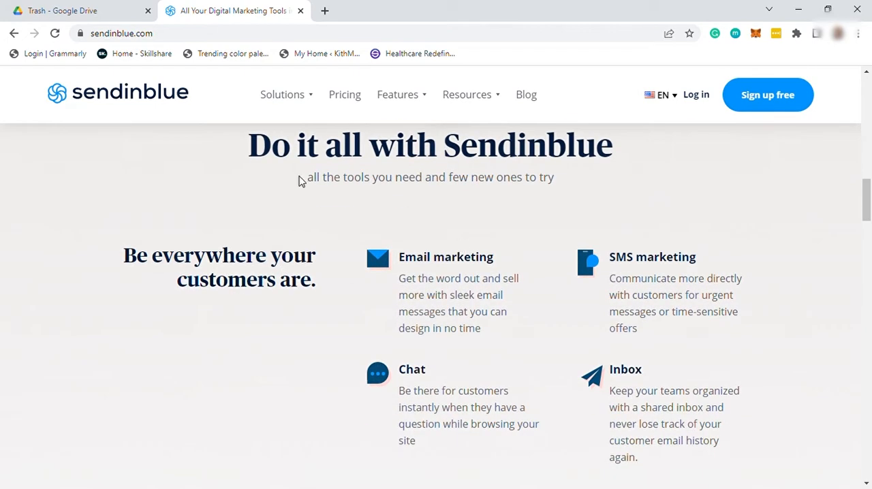
pyautogui.moveTo(564, 306)
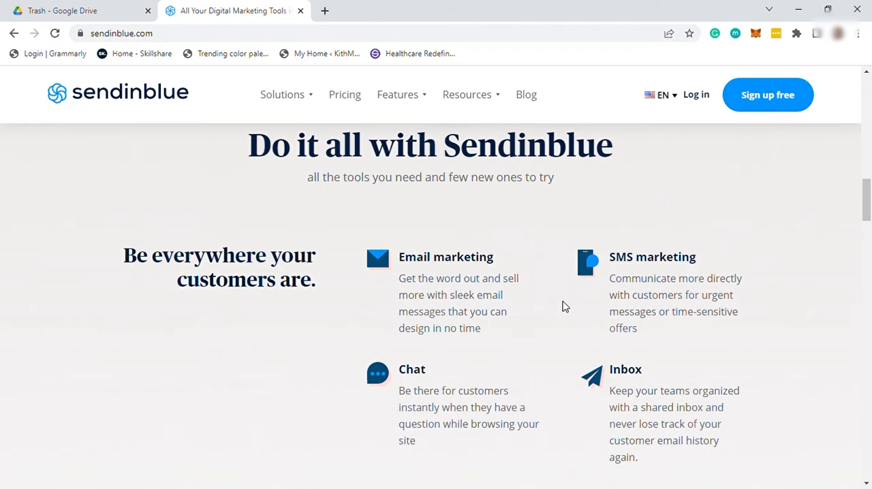
pyautogui.scroll(-3)
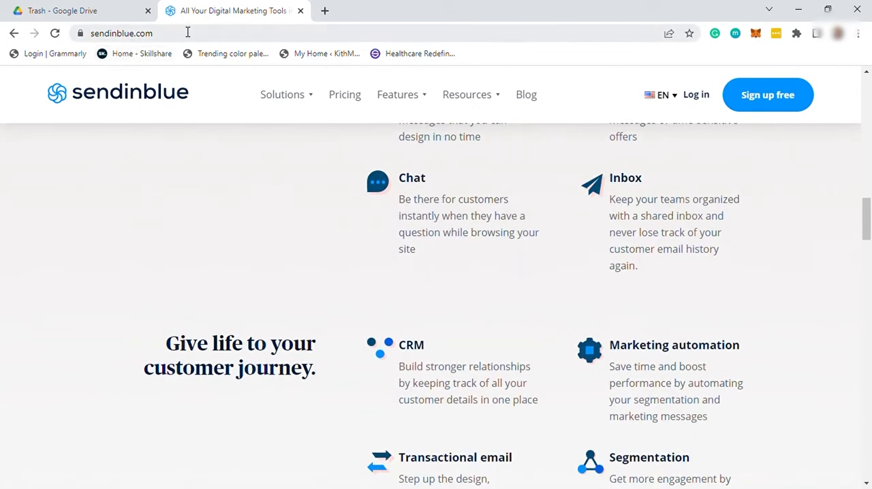
pyautogui.scroll(3)
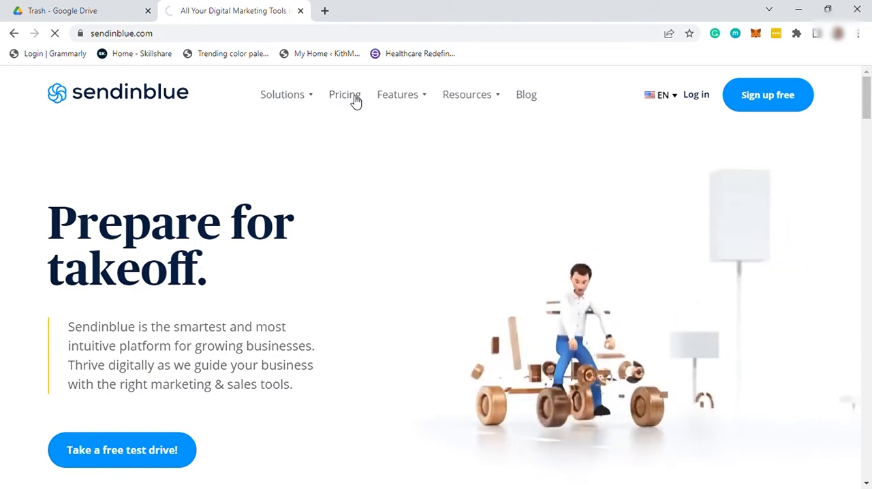
# View the pricing plans page and scroll through the Free, Lite, Premium and Enterprise cards.
pyautogui.click(343, 94)
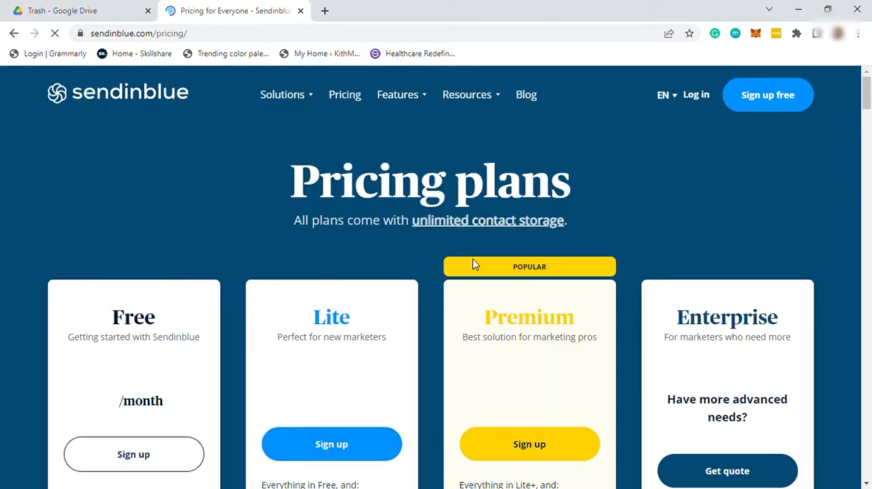
pyautogui.scroll(-3)
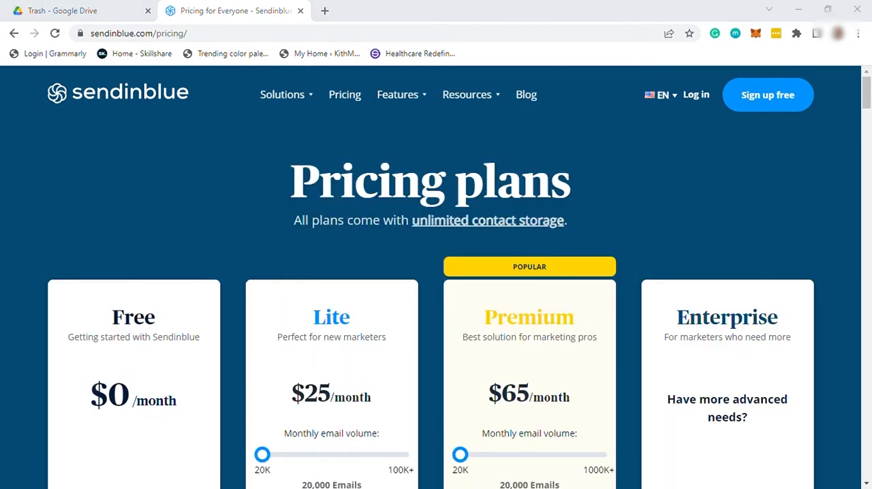
pyautogui.moveTo(556, 400)
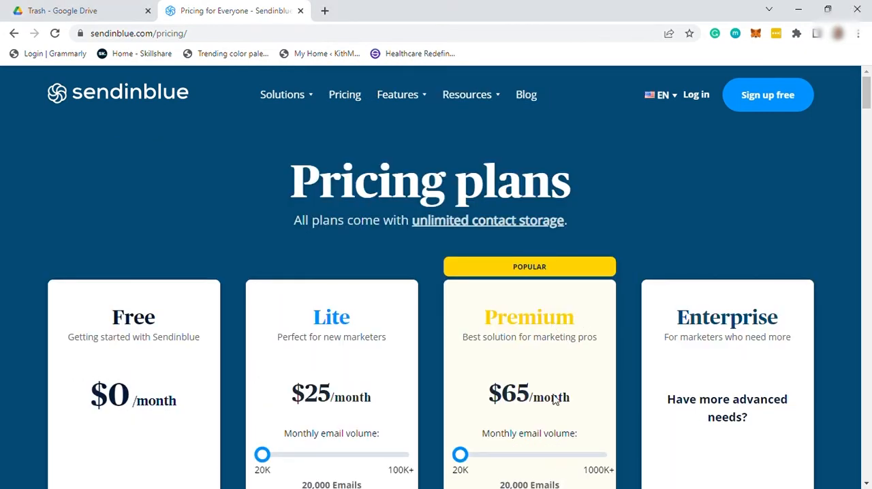
pyautogui.scroll(-3)
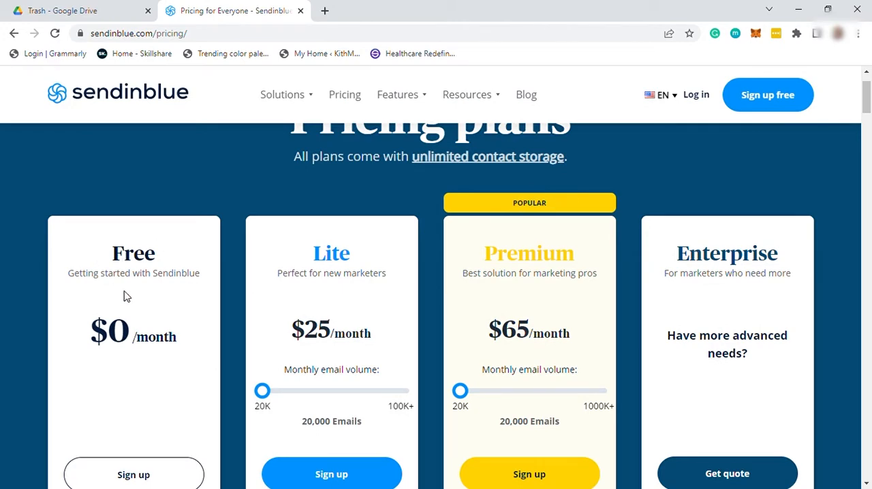
pyautogui.scroll(-3)
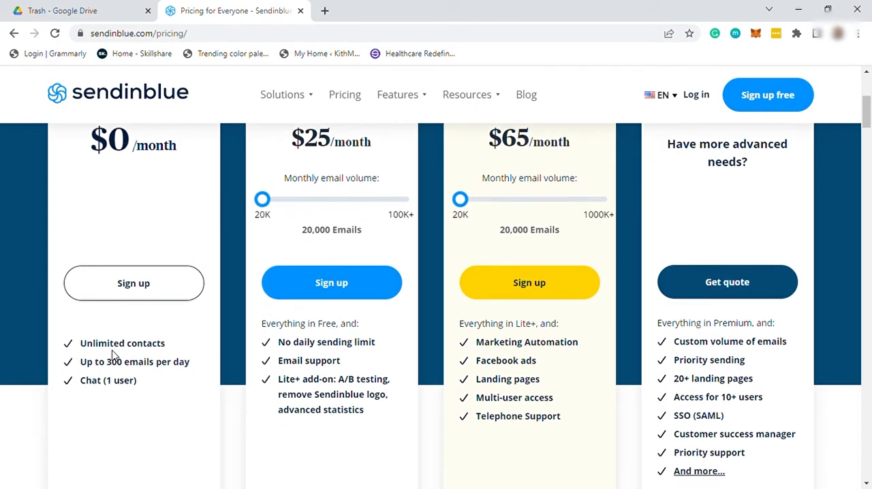
pyautogui.moveTo(85, 392)
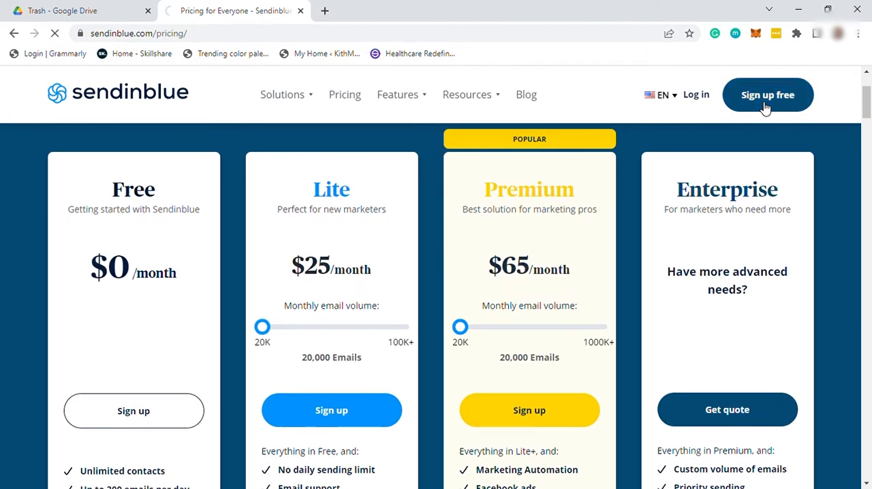
# Start free signup to reach the account registration page with email, password and Google options.
pyautogui.click(767, 96)
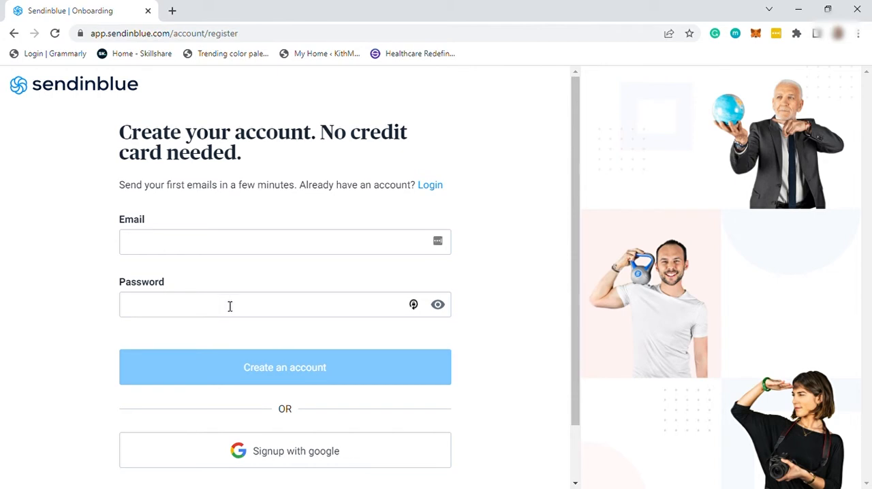
pyautogui.scroll(-3)
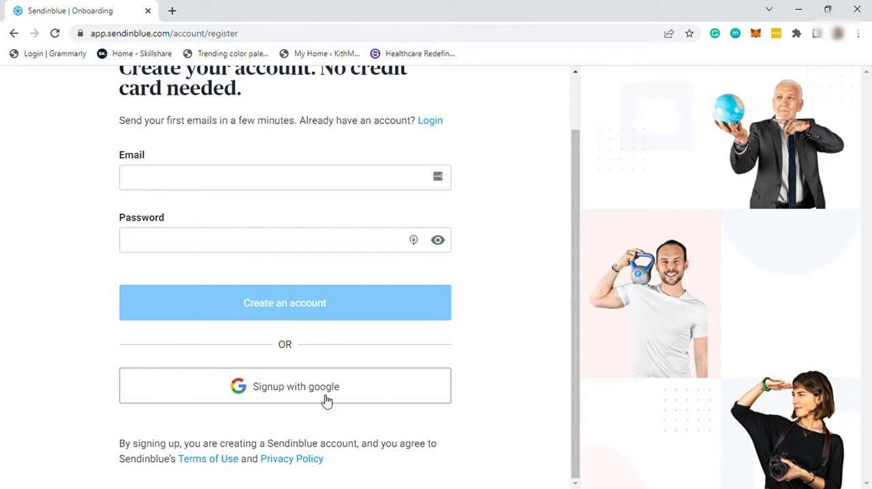
# Sign up with Google, add a phone number to the profile and continue to the company address step.
pyautogui.click(285, 387)
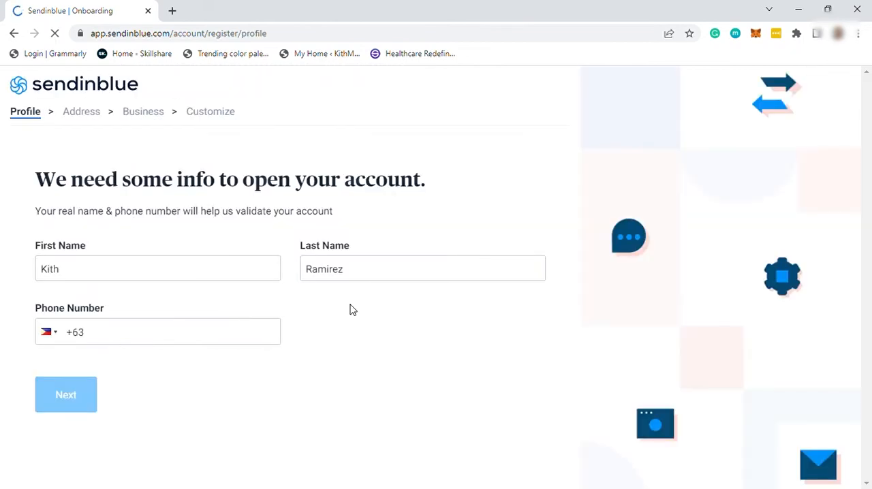
pyautogui.moveTo(120, 204)
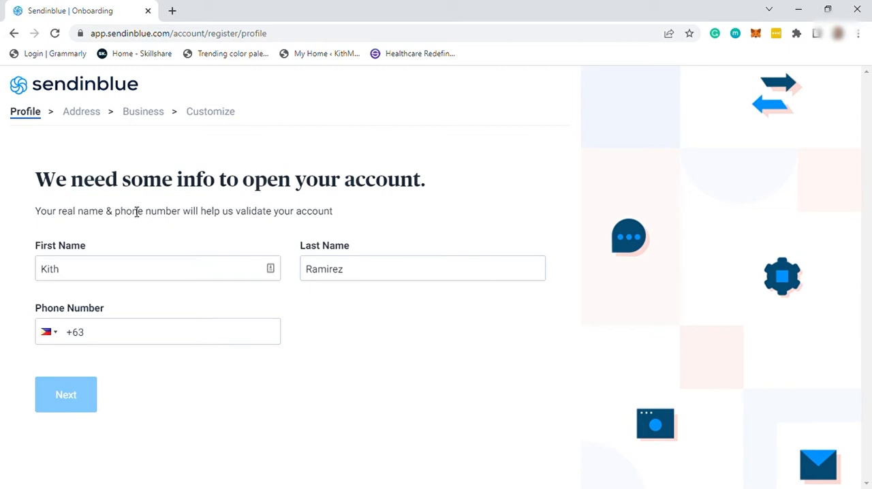
pyautogui.click(160, 333)
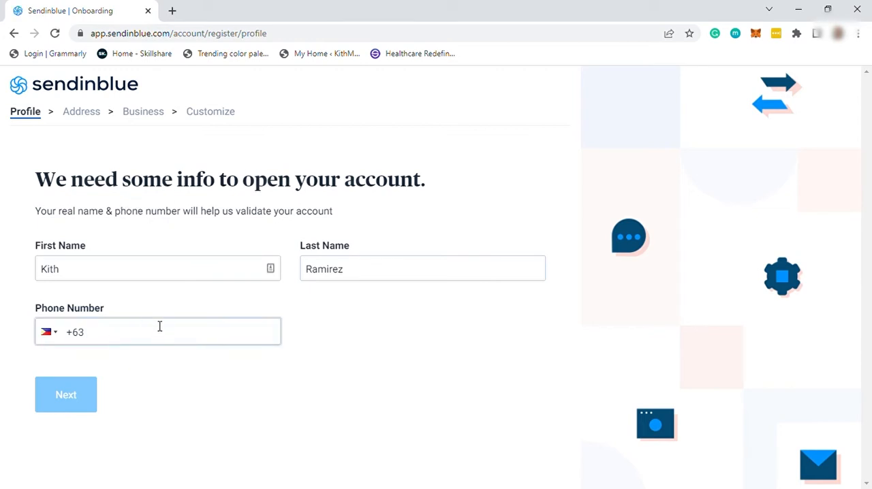
pyautogui.moveTo(47, 301)
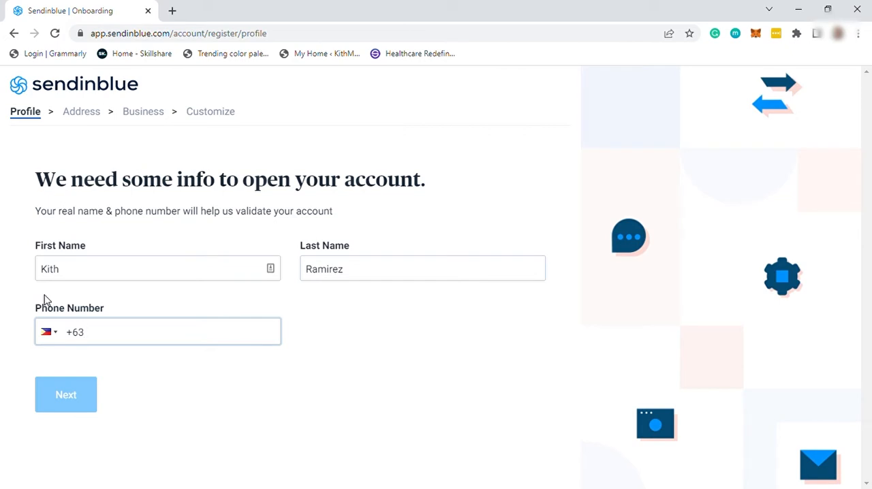
pyautogui.click(65, 395)
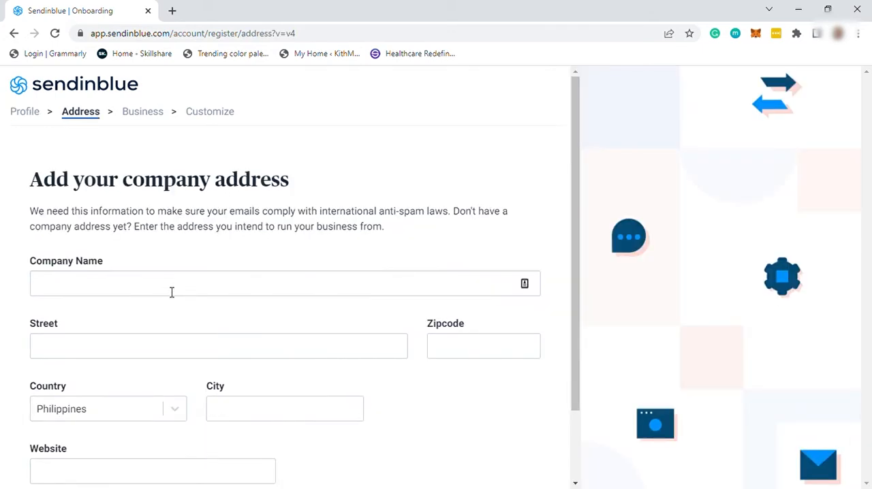
pyautogui.moveTo(119, 346)
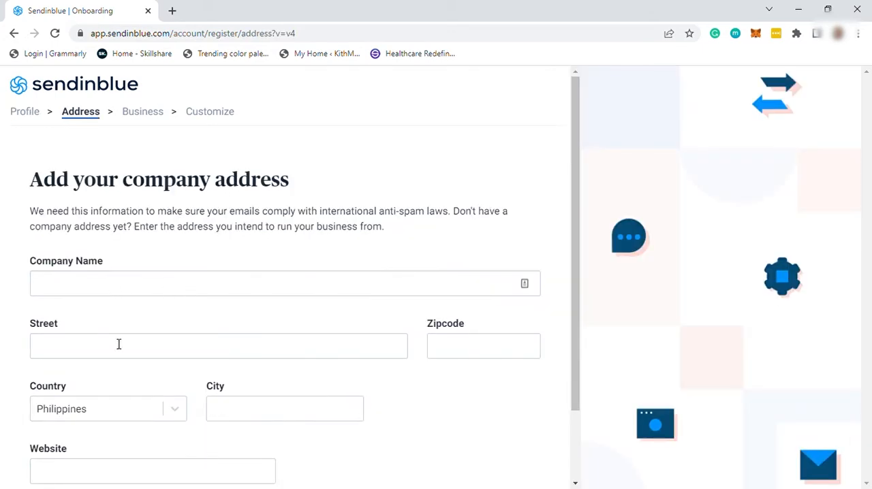
# Enter the company website and company name on the Address step.
pyautogui.scroll(-3)
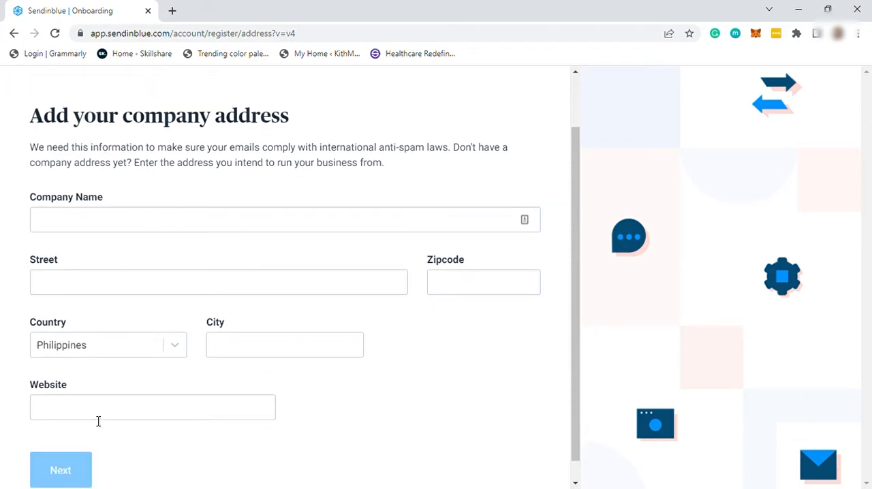
pyautogui.click(153, 406)
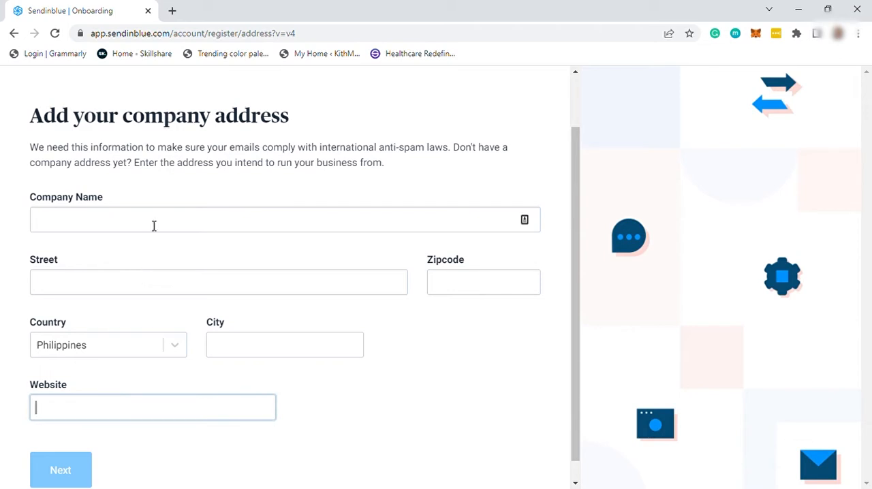
pyautogui.click(60, 470)
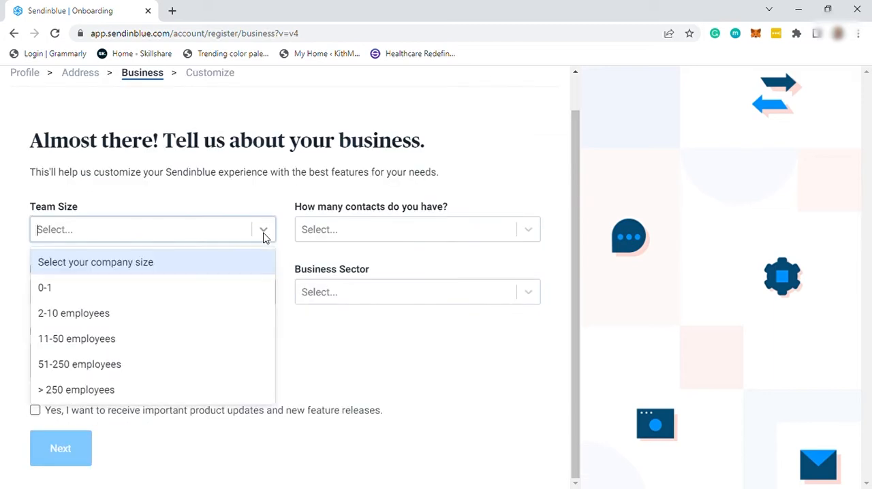
# Set 2-10 employees, 1-300 contacts, Media/Blog activity, Business and Finance sector and submit the business details.
pyautogui.click(74, 314)
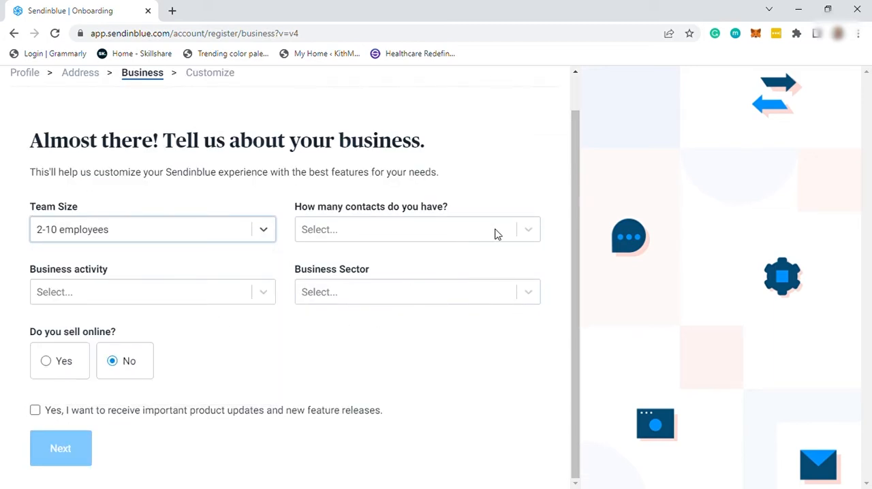
pyautogui.click(417, 229)
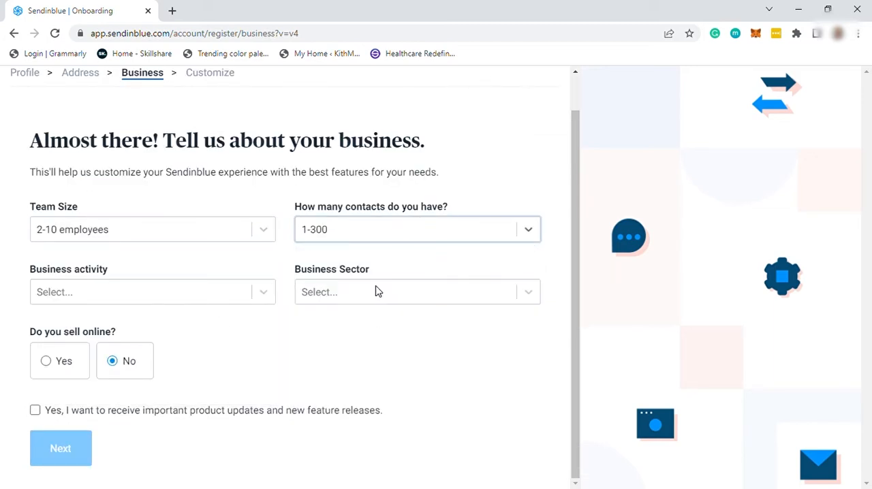
pyautogui.click(153, 292)
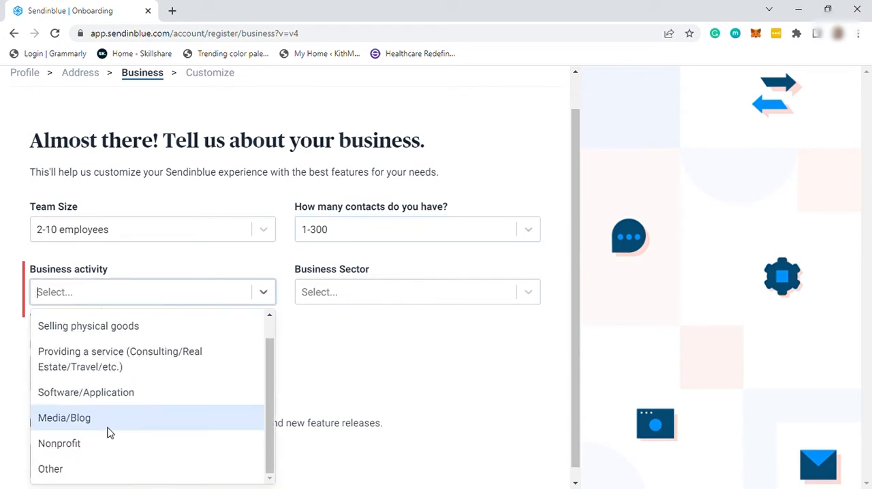
pyautogui.click(64, 417)
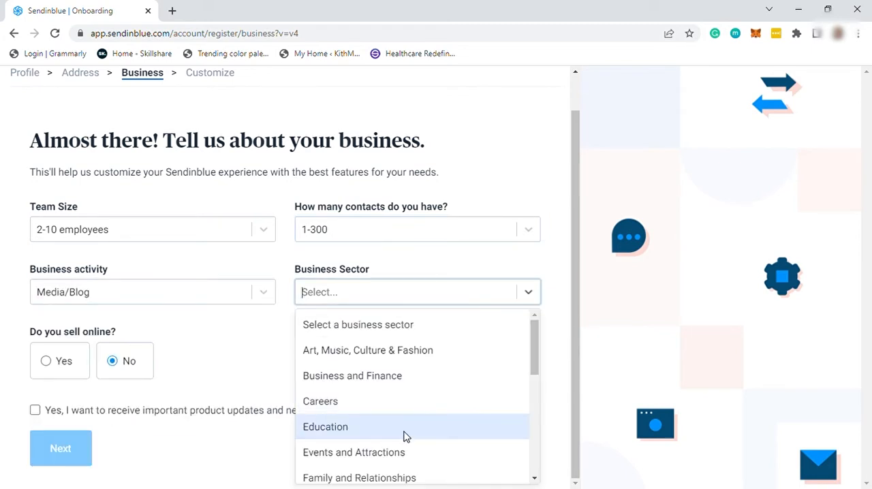
pyautogui.click(351, 376)
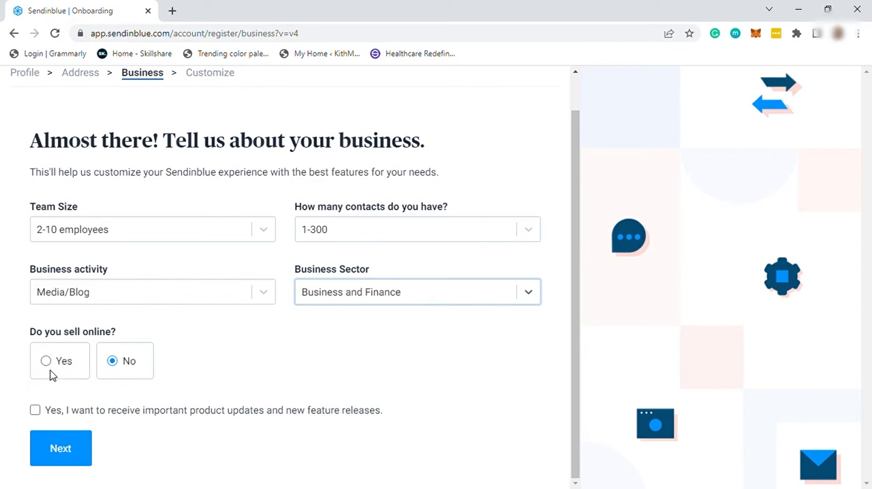
pyautogui.click(60, 449)
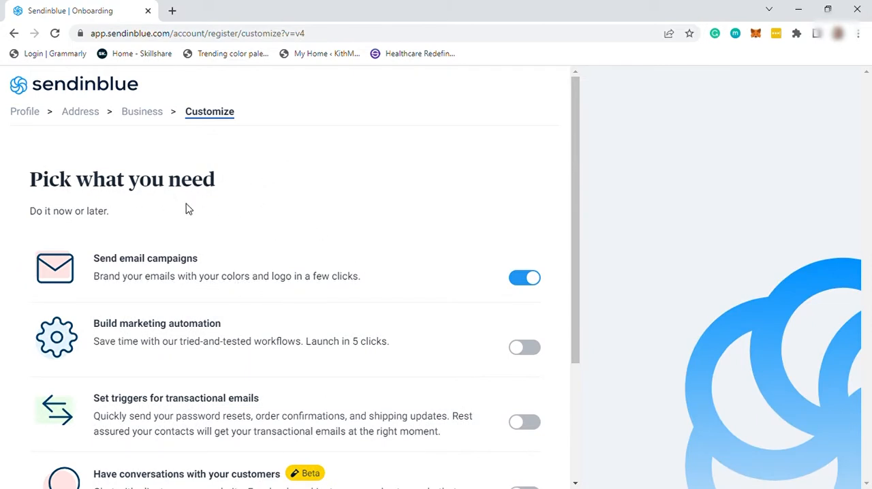
# Switch on marketing automation, transactional email triggers and conversations, then save the chosen features.
pyautogui.scroll(-3)
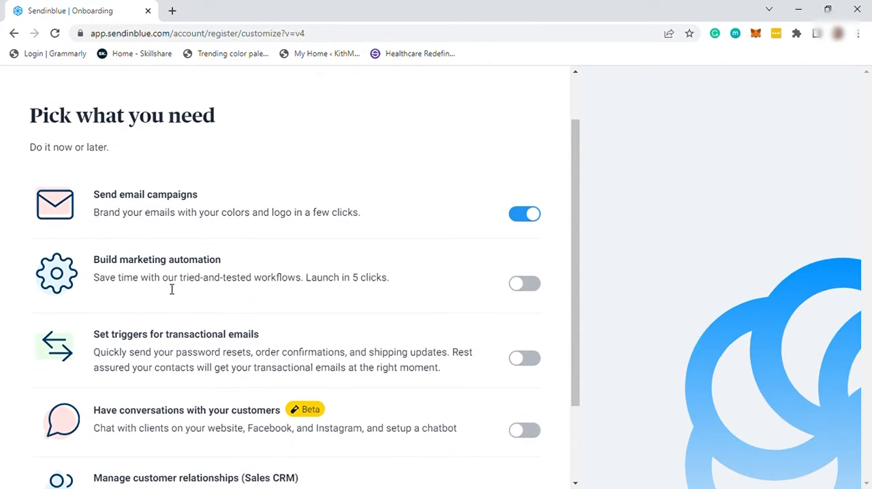
pyautogui.click(525, 283)
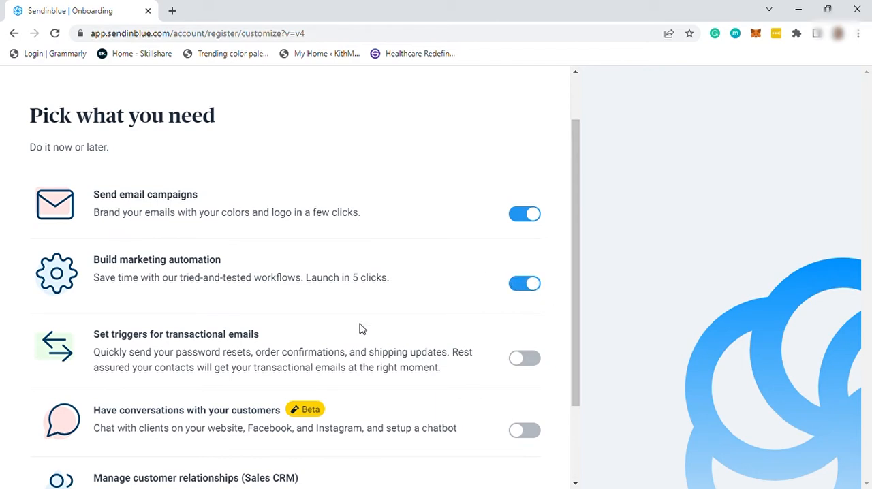
pyautogui.click(525, 357)
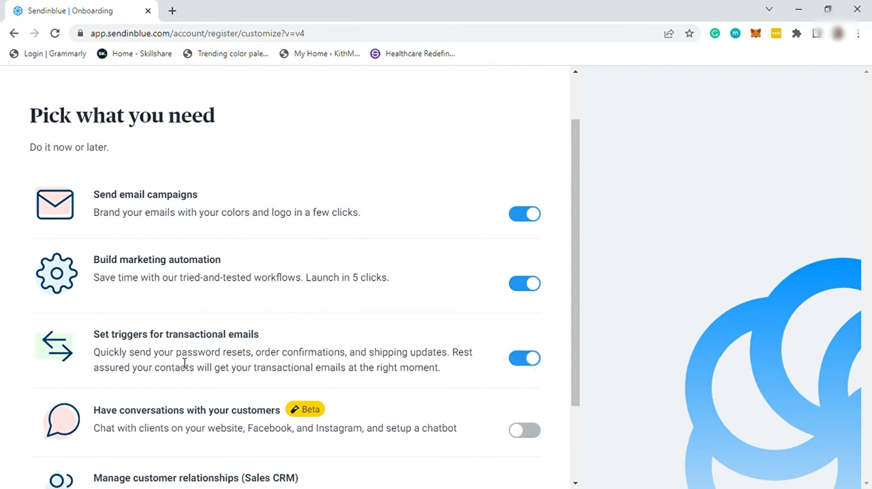
pyautogui.scroll(-3)
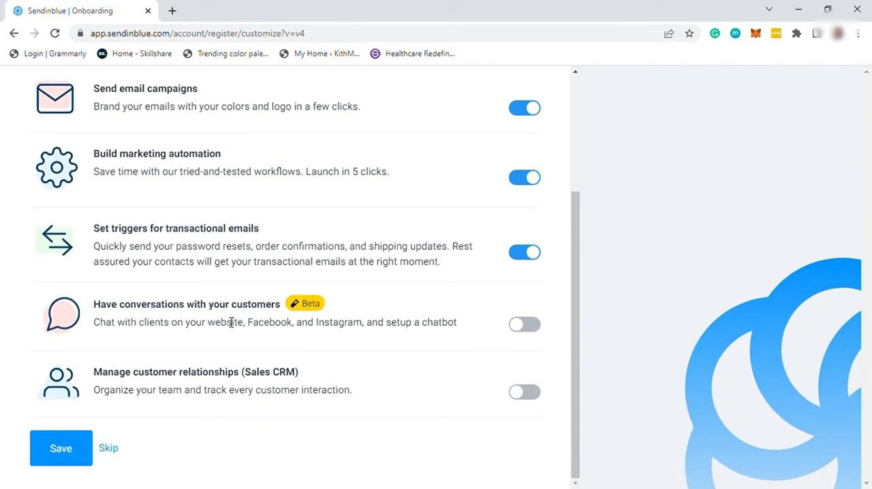
pyautogui.click(525, 325)
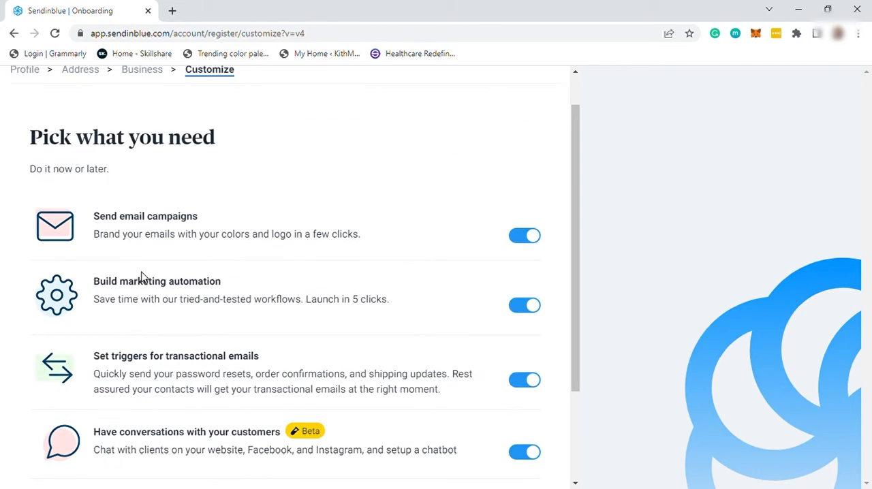
pyautogui.scroll(-3)
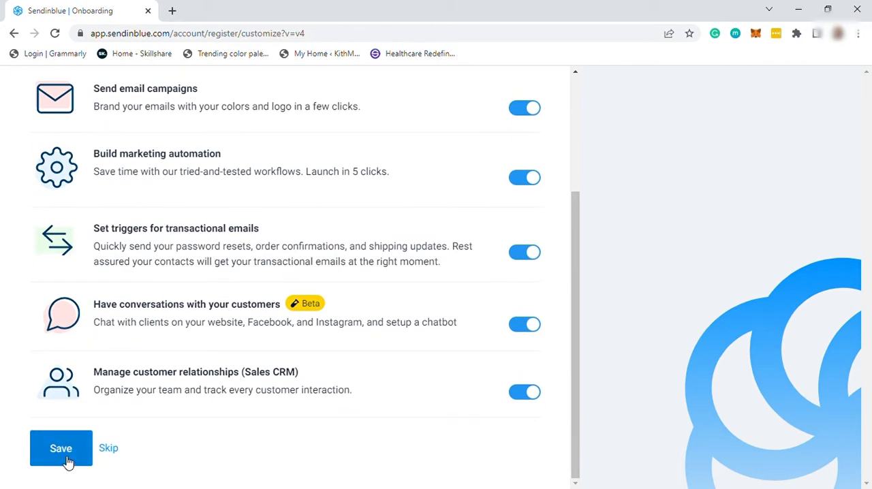
pyautogui.click(60, 447)
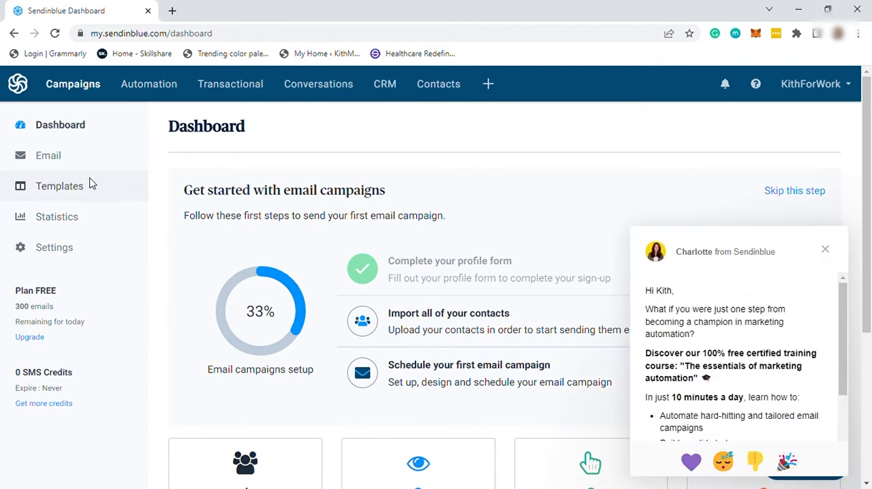
pyautogui.moveTo(265, 195)
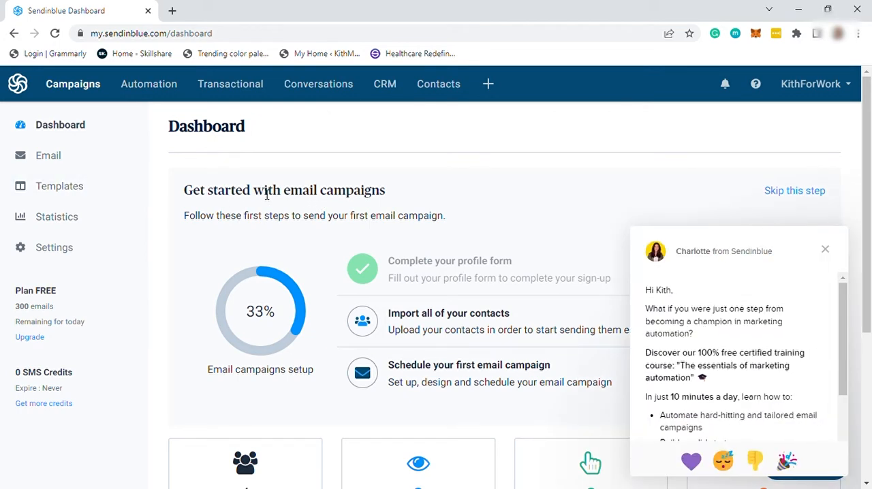
# Dismiss the training course chat message on the dashboard.
pyautogui.click(826, 249)
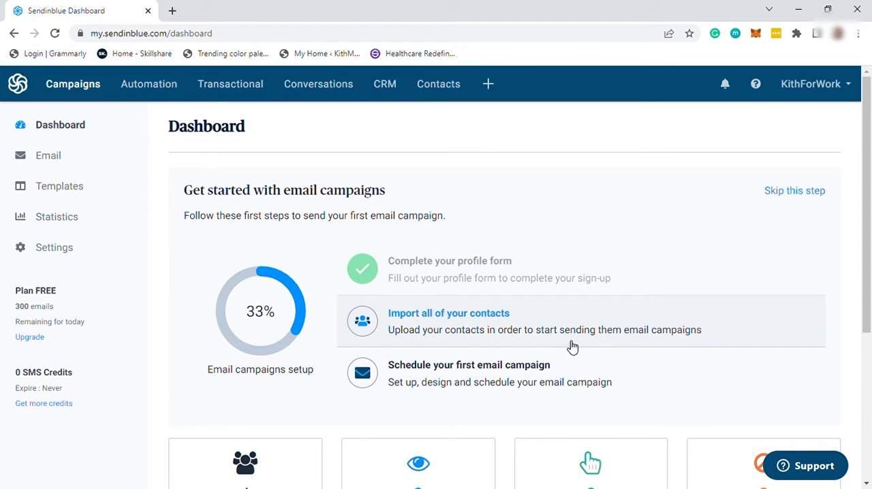
pyautogui.moveTo(491, 382)
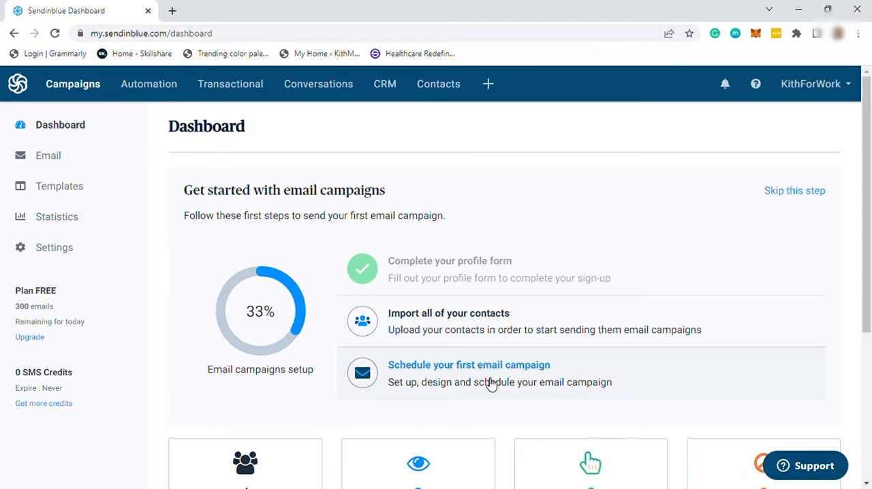
pyautogui.moveTo(483, 379)
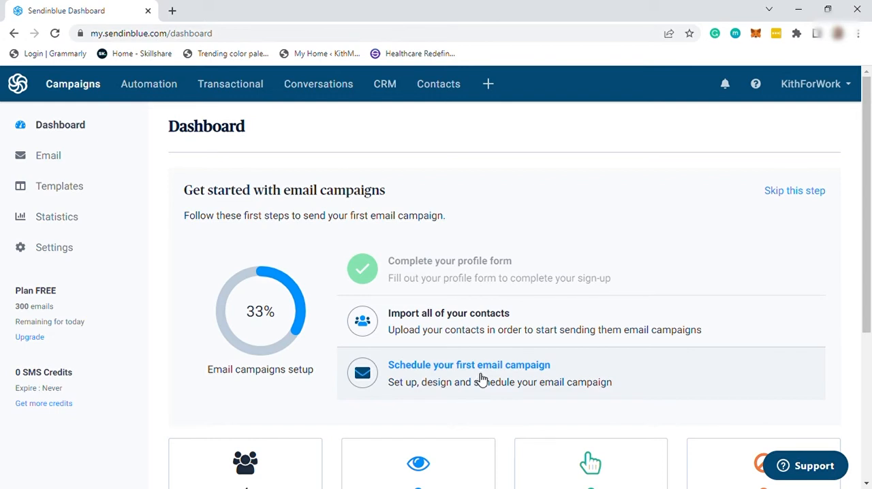
pyautogui.moveTo(477, 395)
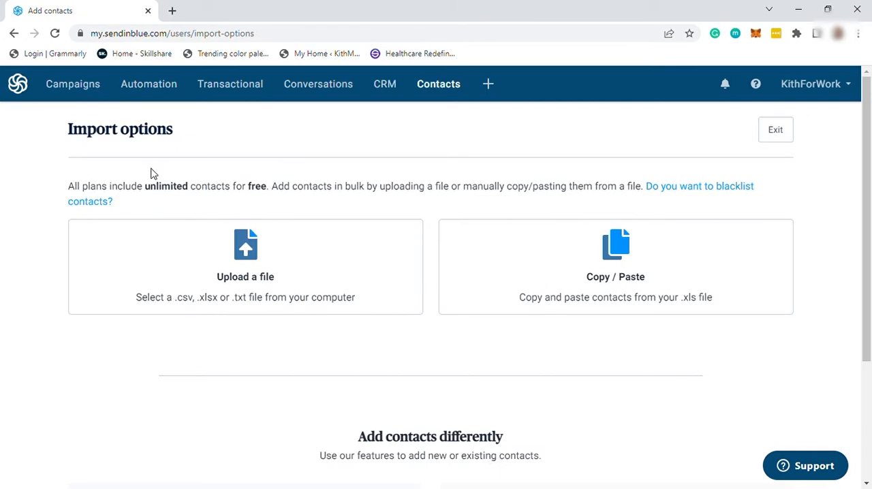
pyautogui.moveTo(145, 199)
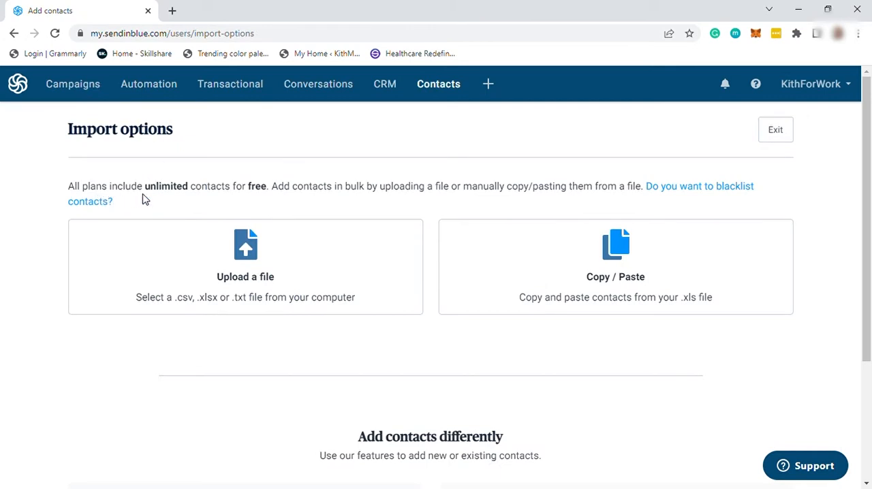
pyautogui.moveTo(286, 199)
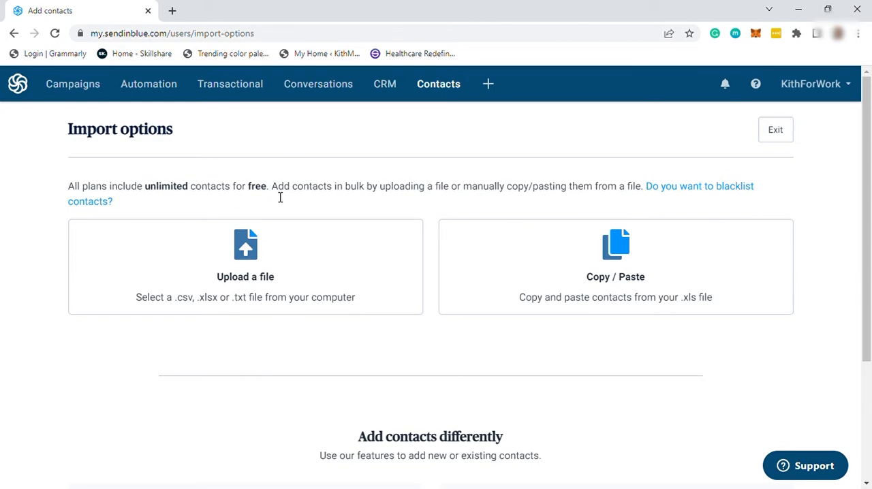
pyautogui.moveTo(552, 186)
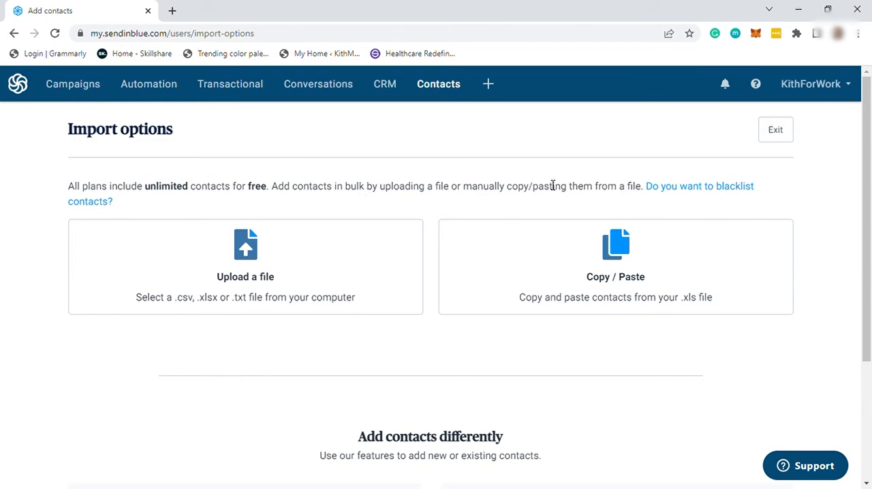
pyautogui.moveTo(589, 199)
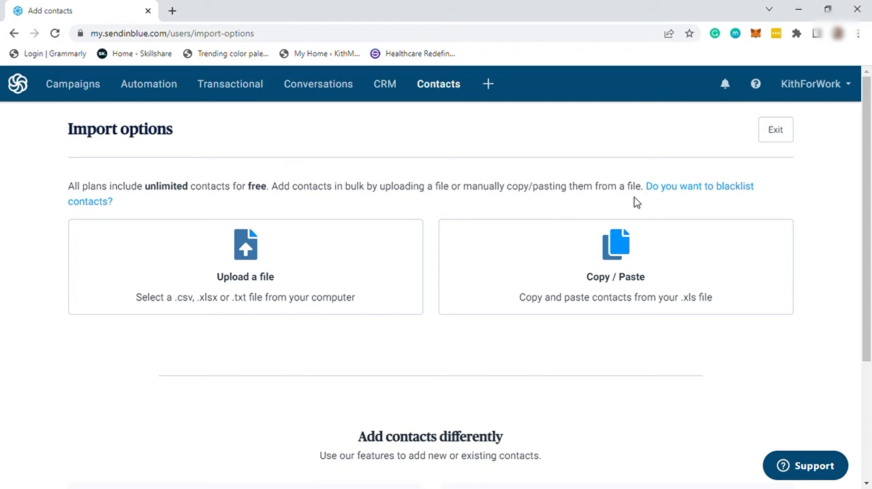
pyautogui.moveTo(313, 264)
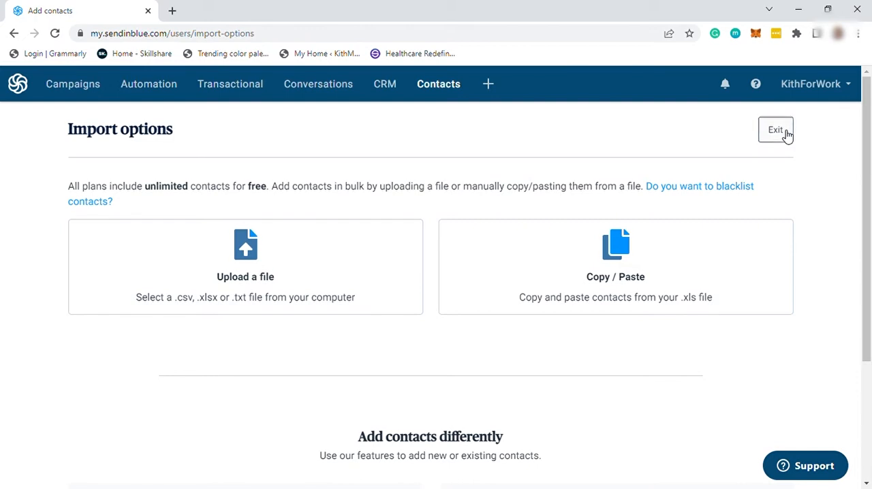
# Exit contact importing and return to the contacts list.
pyautogui.click(775, 130)
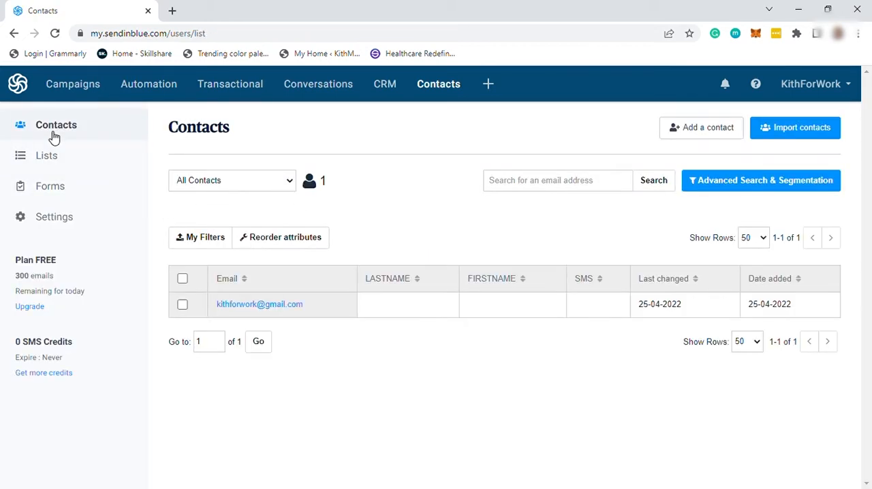
pyautogui.moveTo(411, 149)
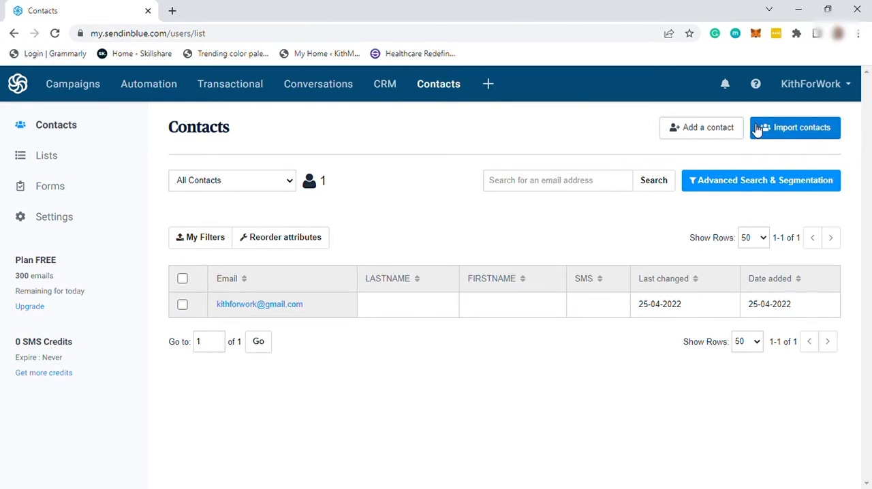
pyautogui.moveTo(702, 128)
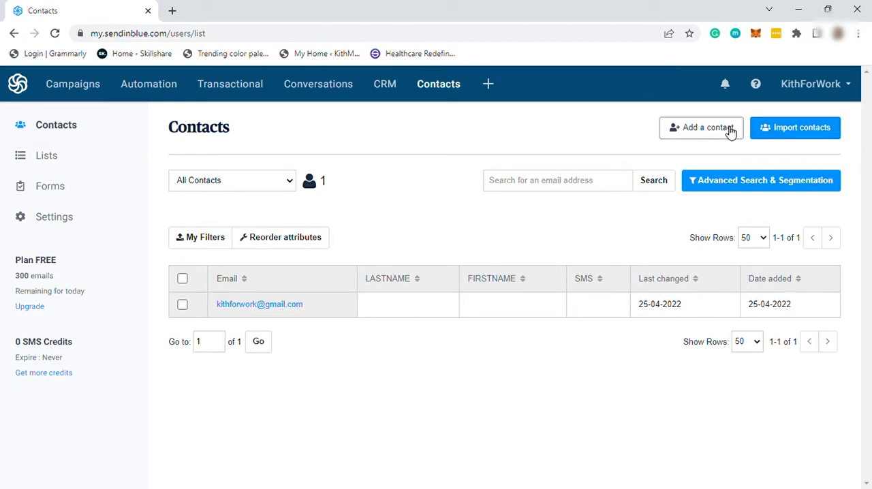
pyautogui.moveTo(334, 376)
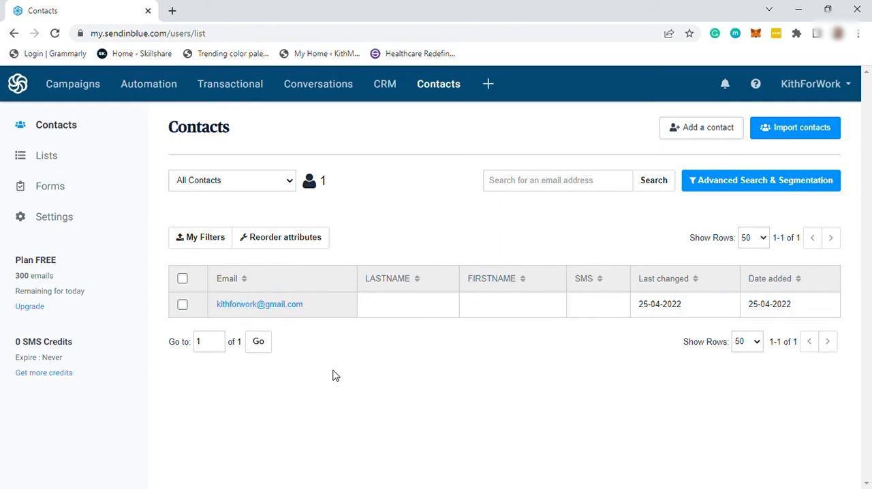
pyautogui.moveTo(322, 360)
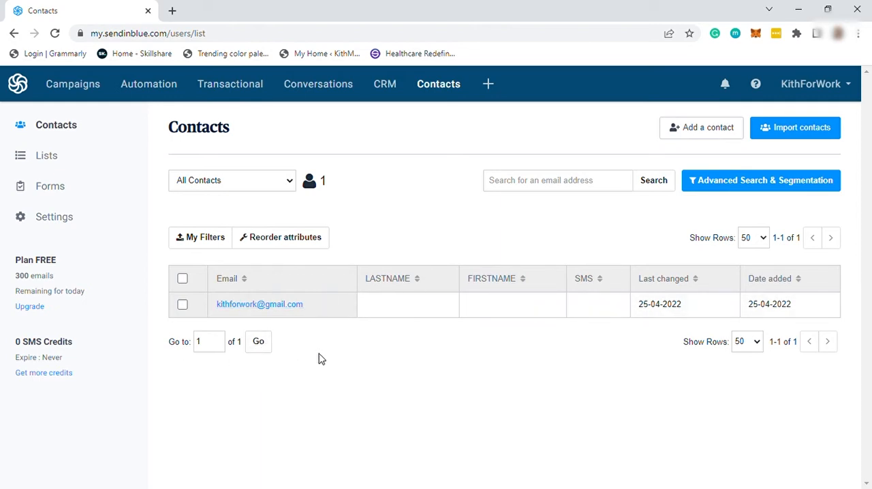
pyautogui.moveTo(47, 155)
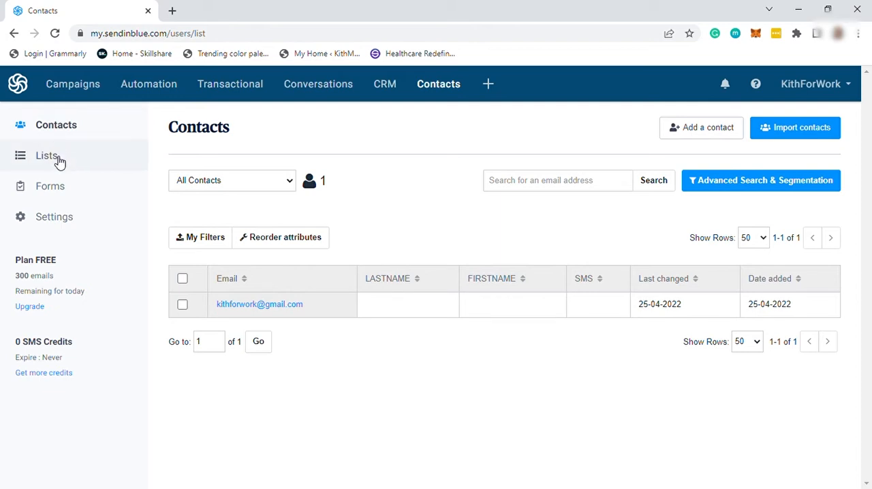
# View the contact lists with 'Your first list', then head to the subscription forms section.
pyautogui.click(46, 156)
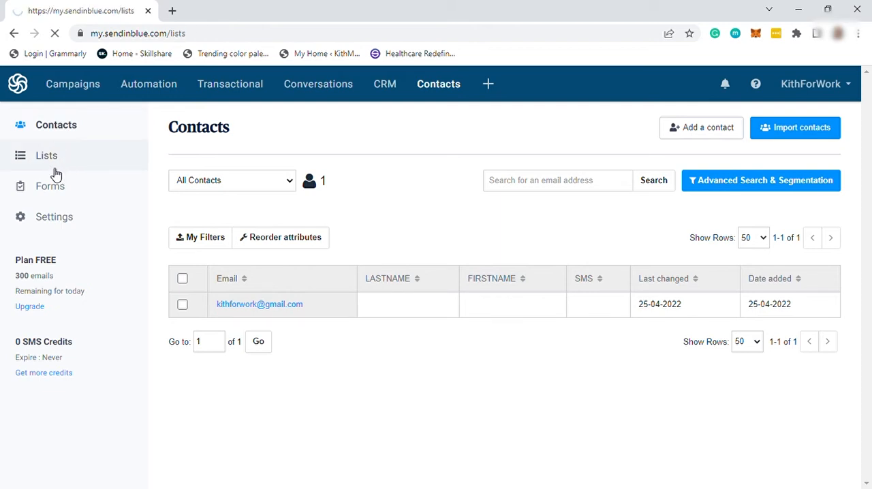
pyautogui.click(46, 156)
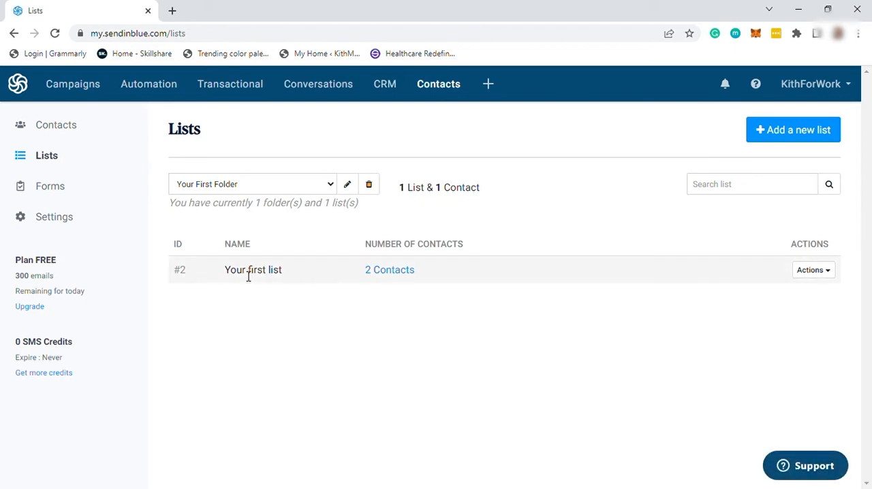
pyautogui.moveTo(740, 281)
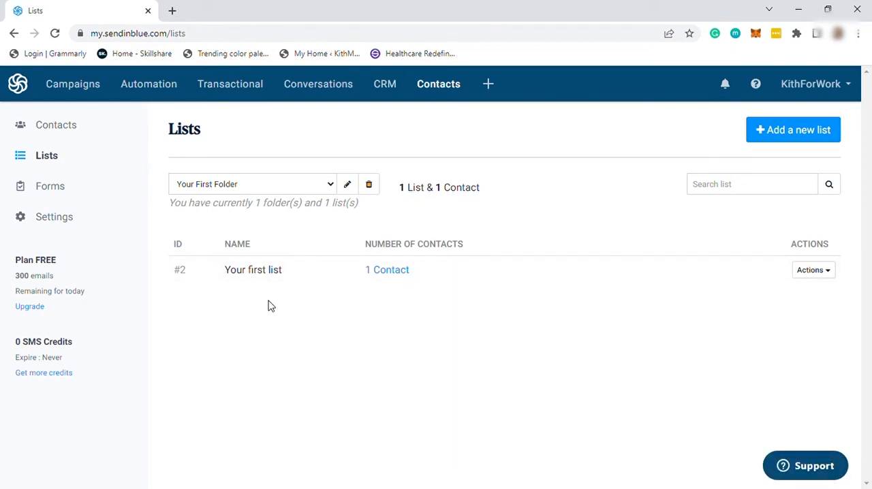
pyautogui.click(49, 186)
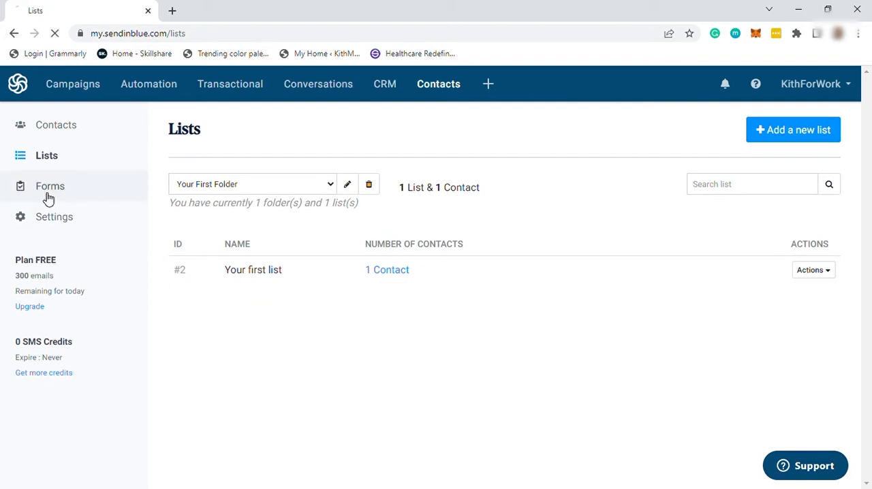
# Start creating a new, untitled subscription form from the Subscription forms page.
pyautogui.click(49, 185)
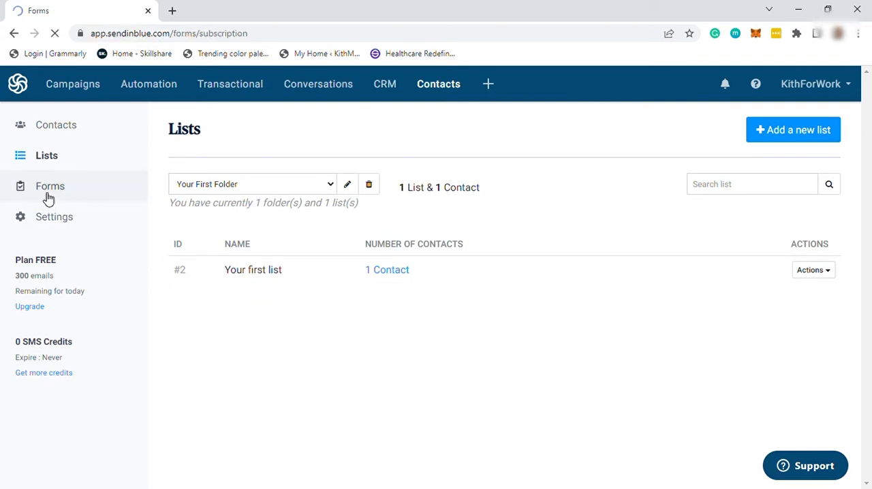
pyautogui.click(49, 185)
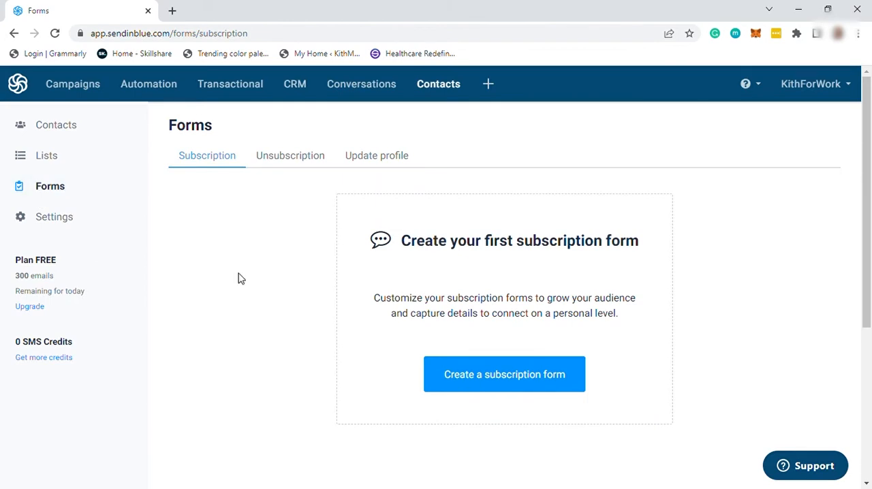
pyautogui.moveTo(564, 285)
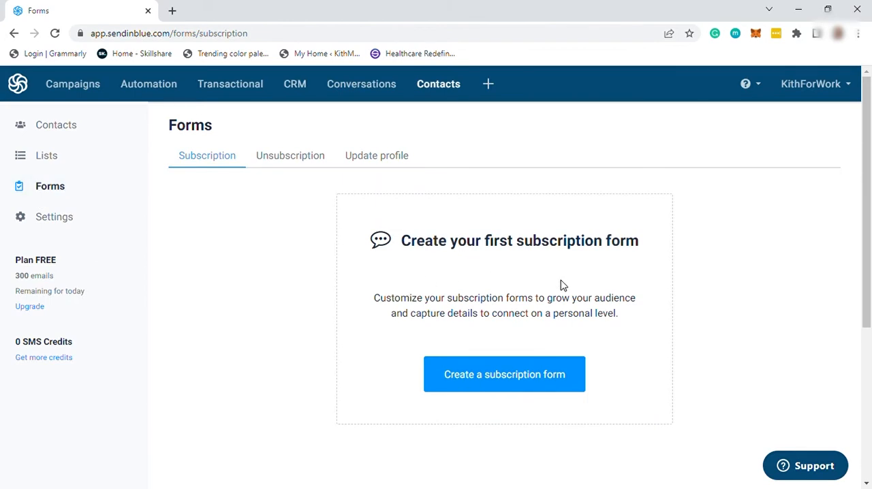
pyautogui.moveTo(436, 311)
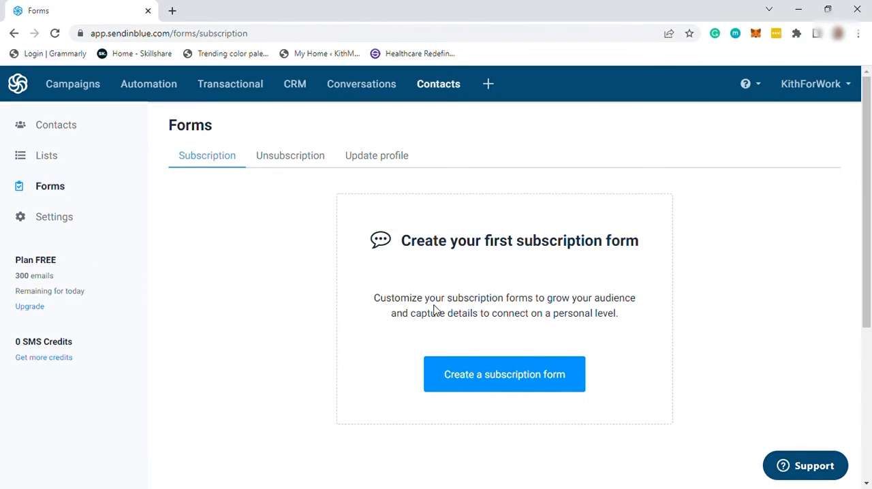
pyautogui.moveTo(584, 313)
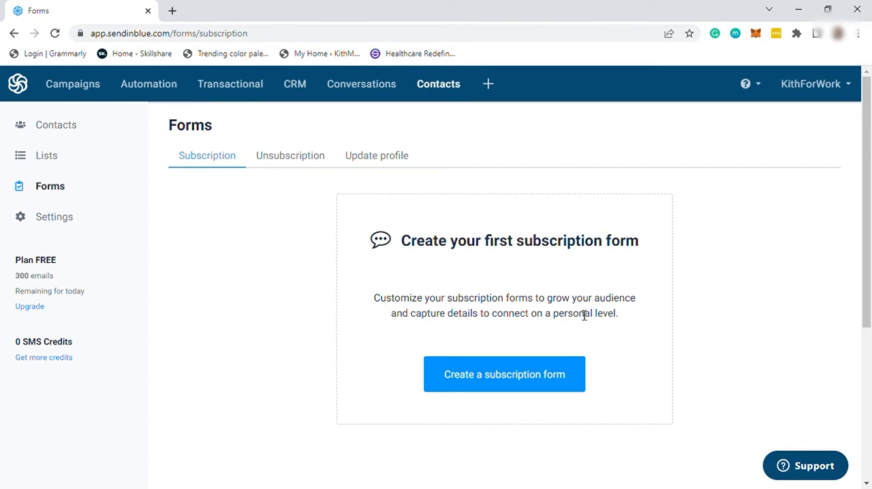
pyautogui.click(505, 374)
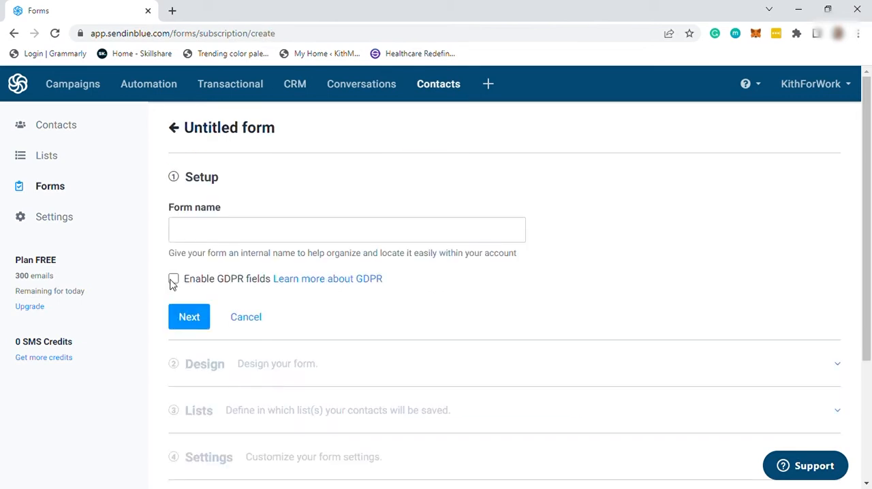
pyautogui.moveTo(74, 85)
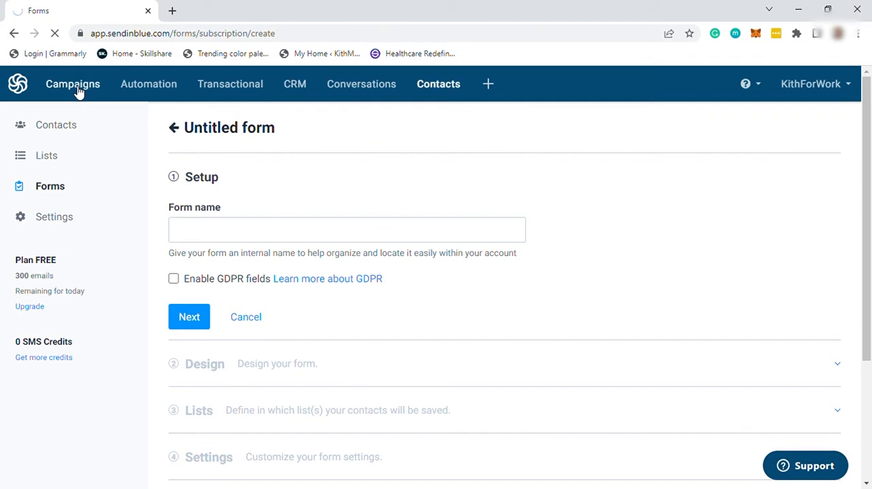
# Go to the Email campaigns overview and look over its status tabs, all empty.
pyautogui.click(74, 84)
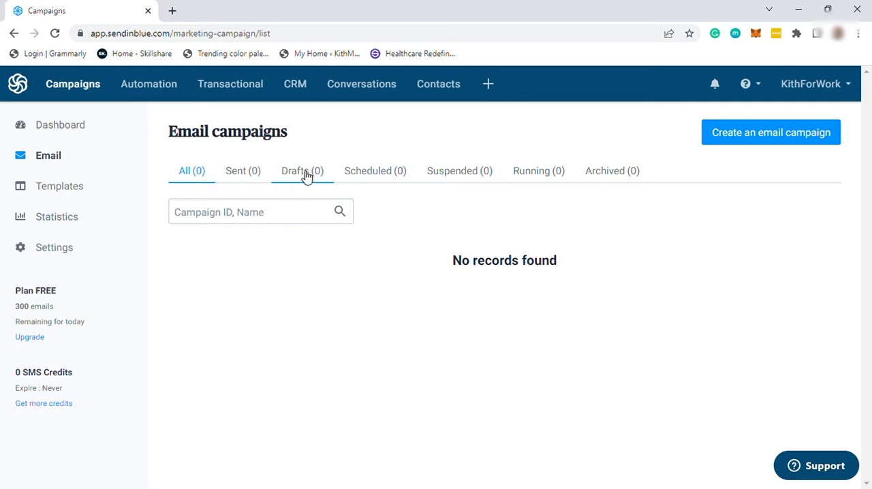
pyautogui.click(190, 170)
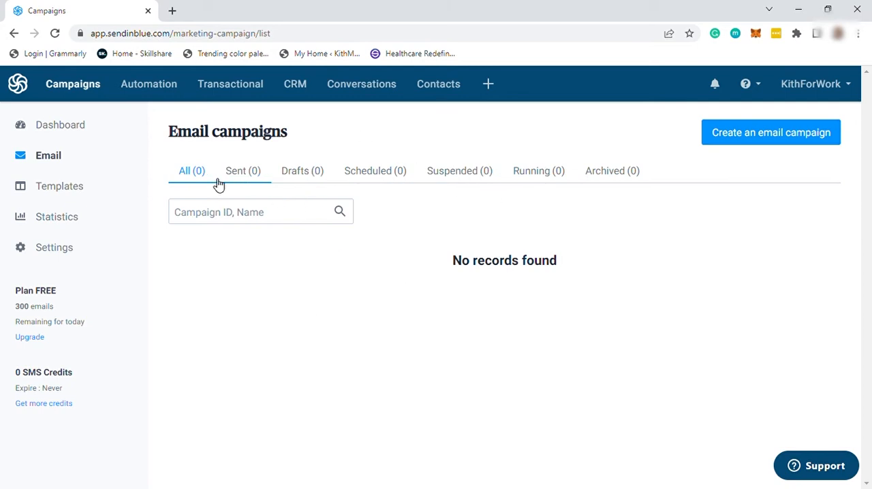
pyautogui.moveTo(202, 266)
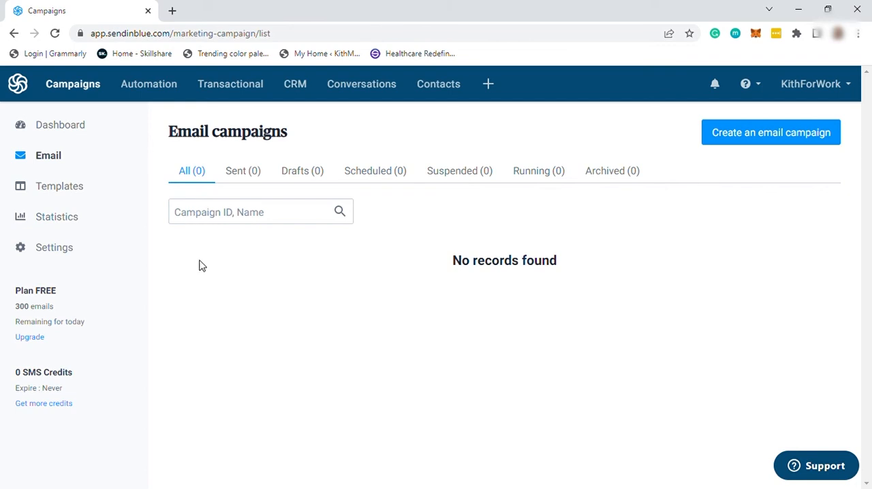
pyautogui.moveTo(772, 133)
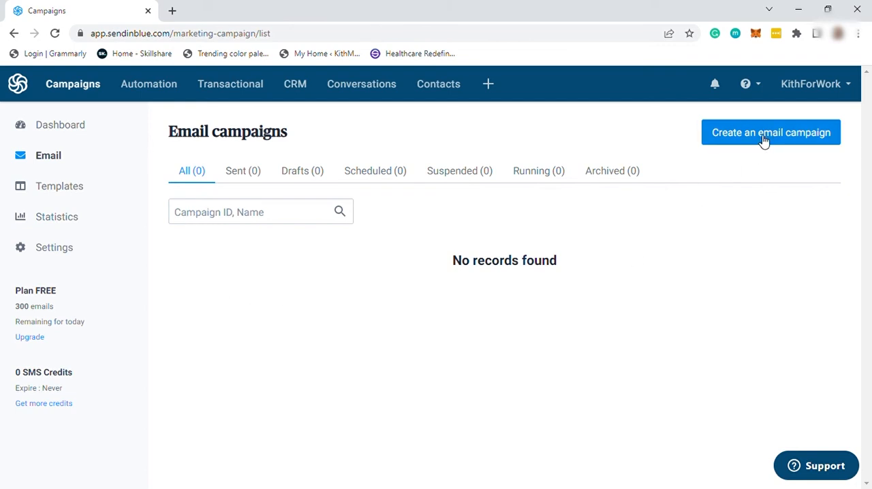
# Create a new regular email campaign named 'Test'.
pyautogui.click(772, 132)
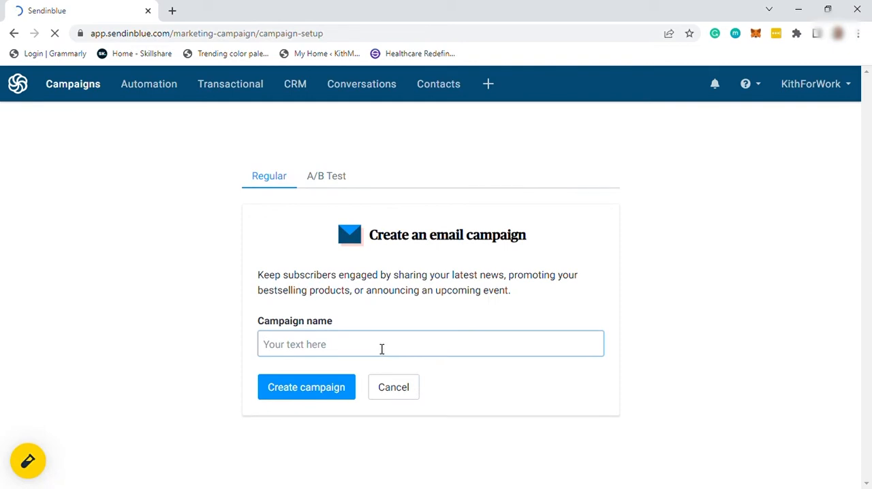
pyautogui.write('Test')
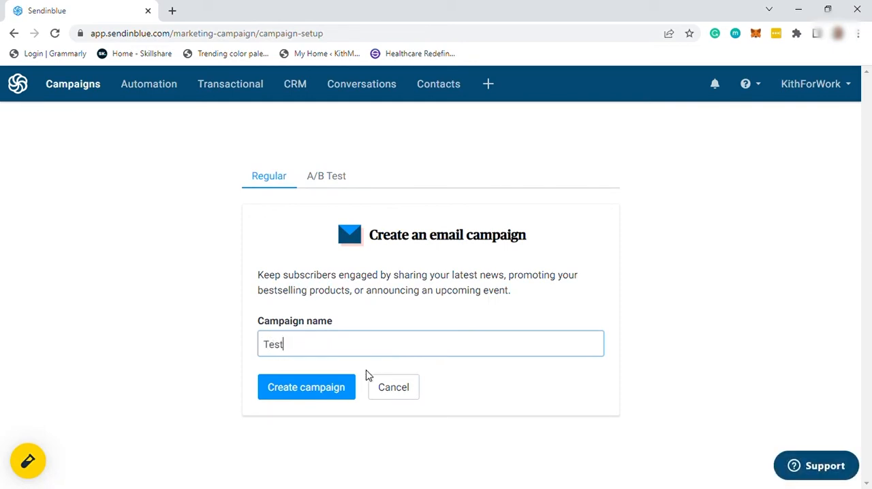
pyautogui.click(306, 387)
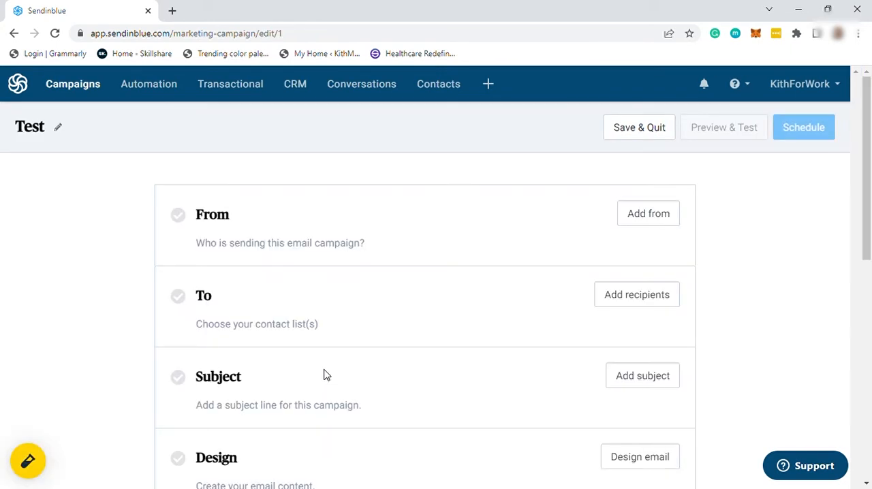
pyautogui.moveTo(276, 253)
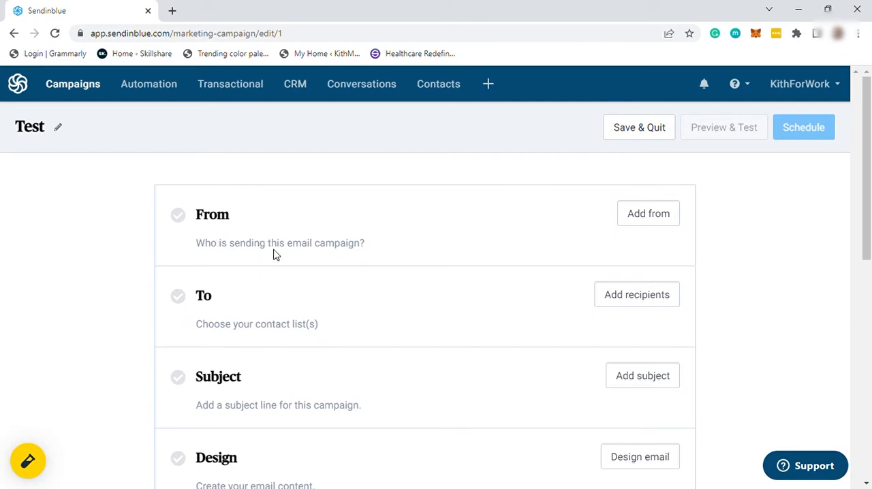
pyautogui.moveTo(289, 257)
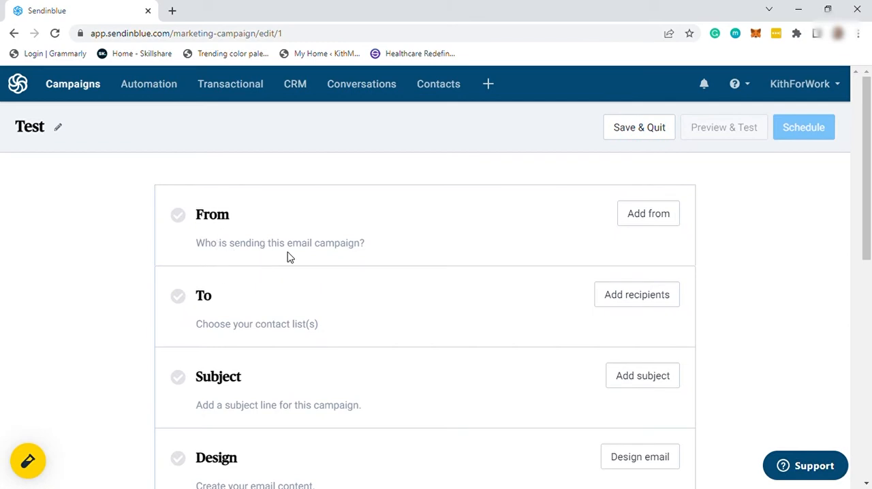
pyautogui.click(648, 213)
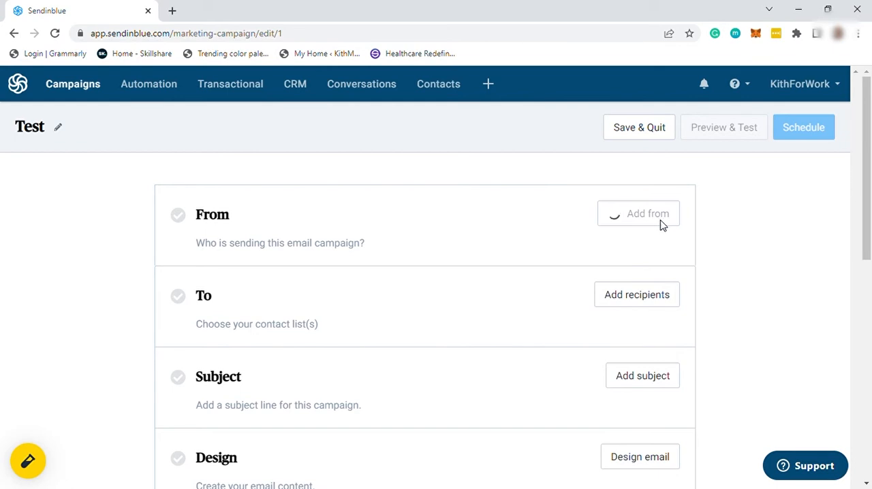
pyautogui.click(637, 212)
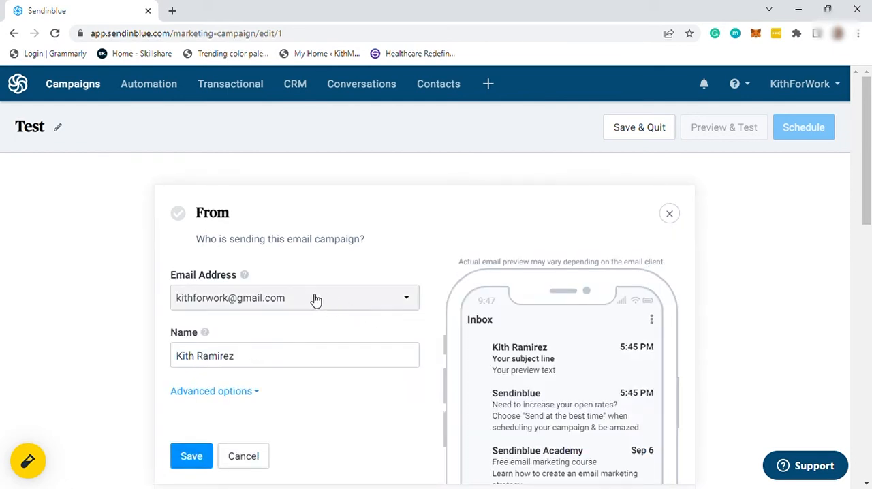
pyautogui.click(191, 455)
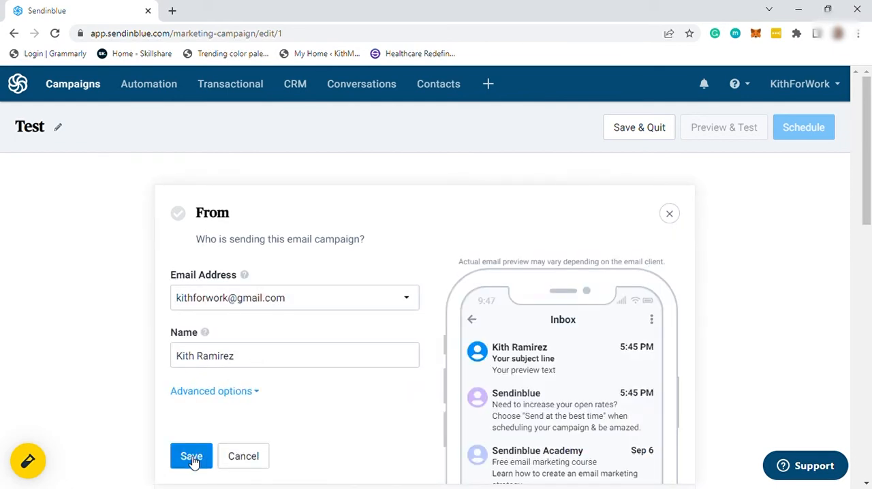
pyautogui.click(191, 456)
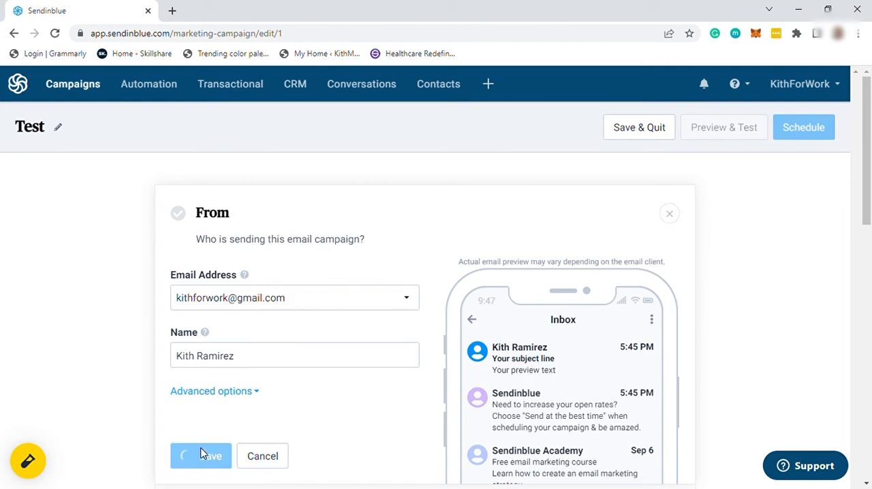
pyautogui.click(201, 455)
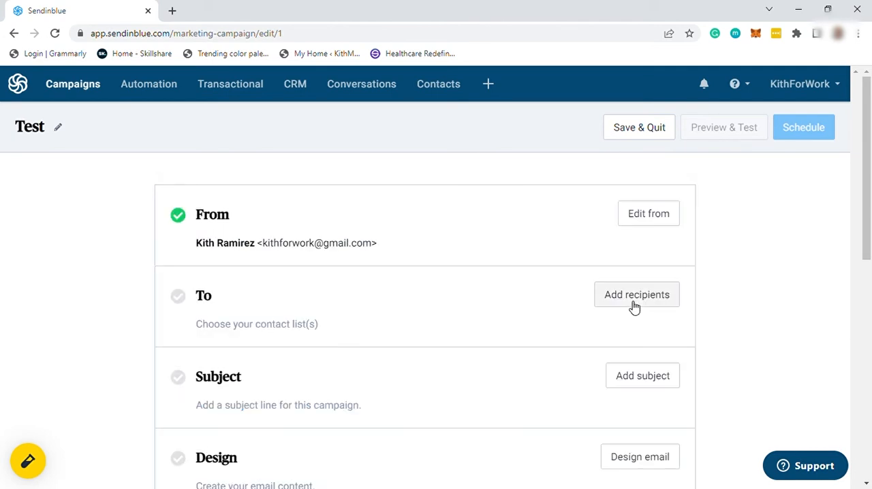
pyautogui.click(637, 294)
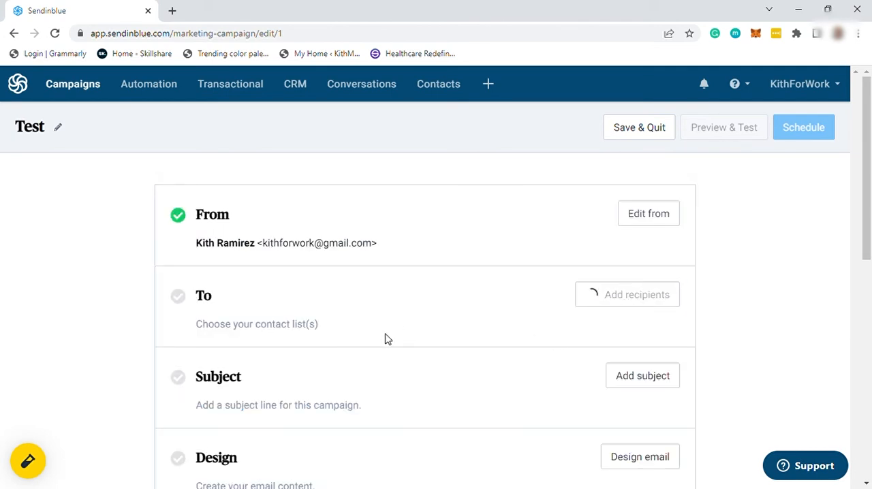
# Send the campaign to 'Your first list' (1 recipient) and save the choice.
pyautogui.click(627, 294)
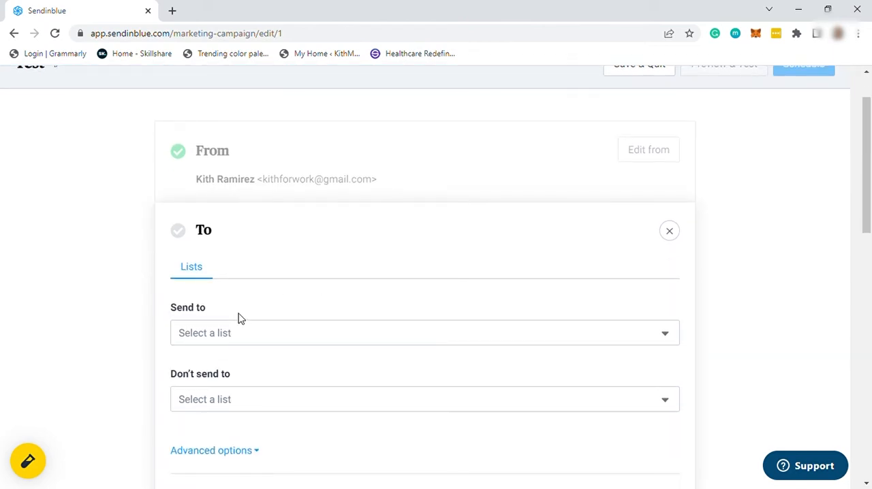
pyautogui.click(425, 332)
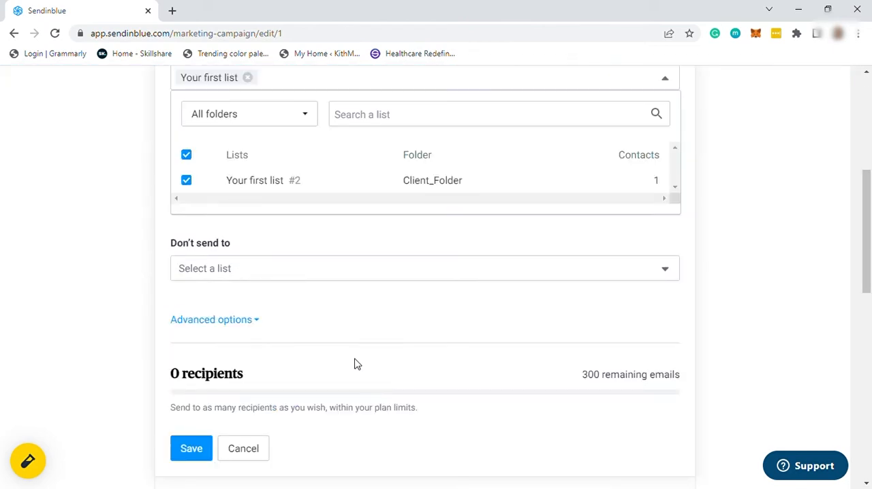
pyautogui.moveTo(330, 285)
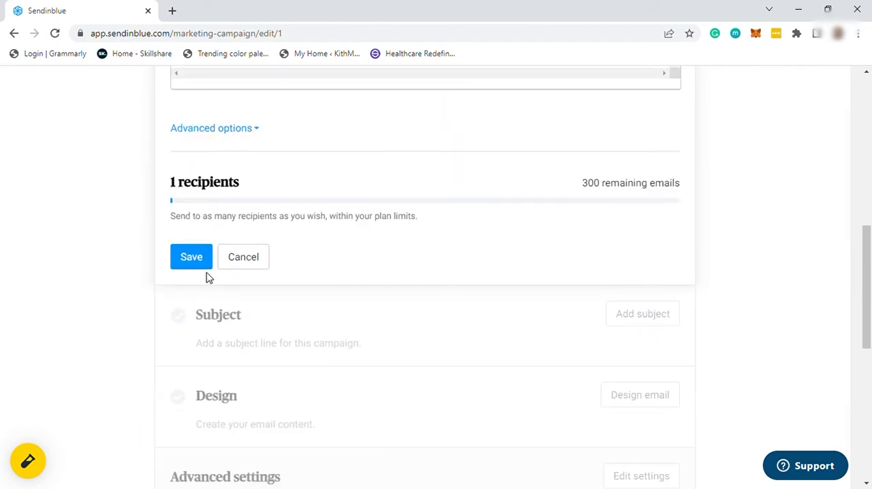
pyautogui.click(191, 256)
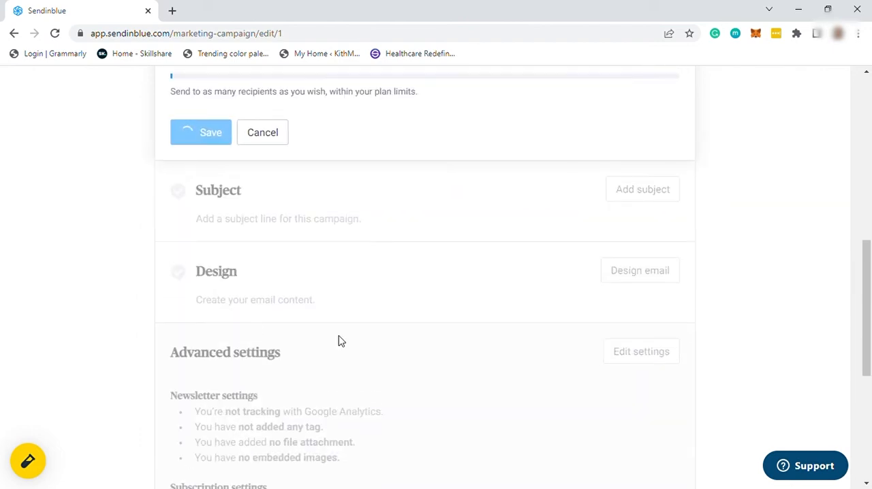
# Save the subject line 'Learn how to earn $1000 online'.
pyautogui.click(201, 132)
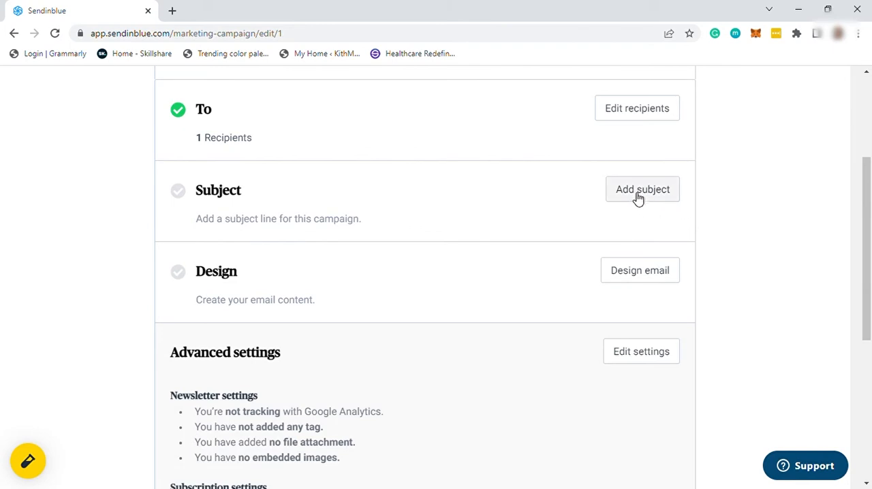
pyautogui.click(642, 189)
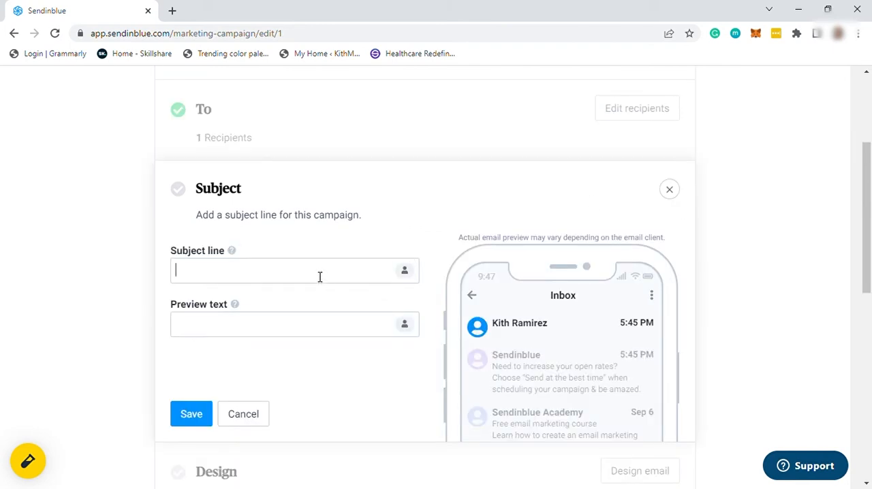
pyautogui.moveTo(232, 250)
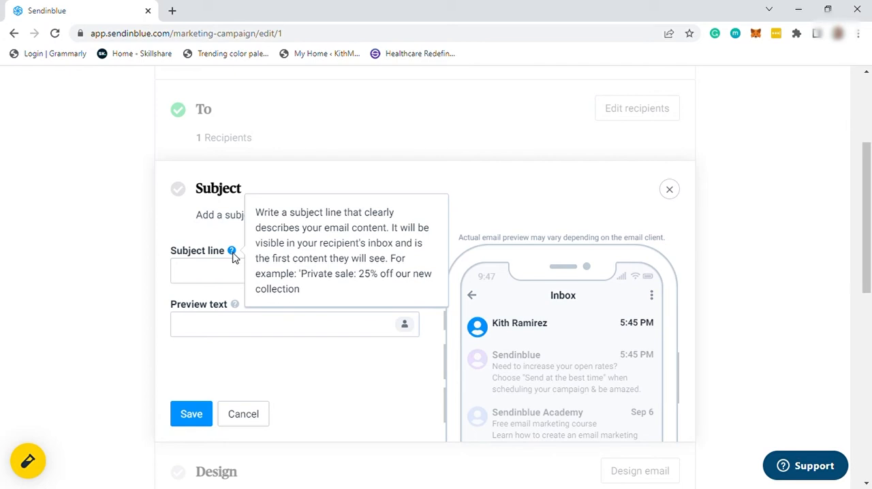
pyautogui.write('Learn how to earn $1000')
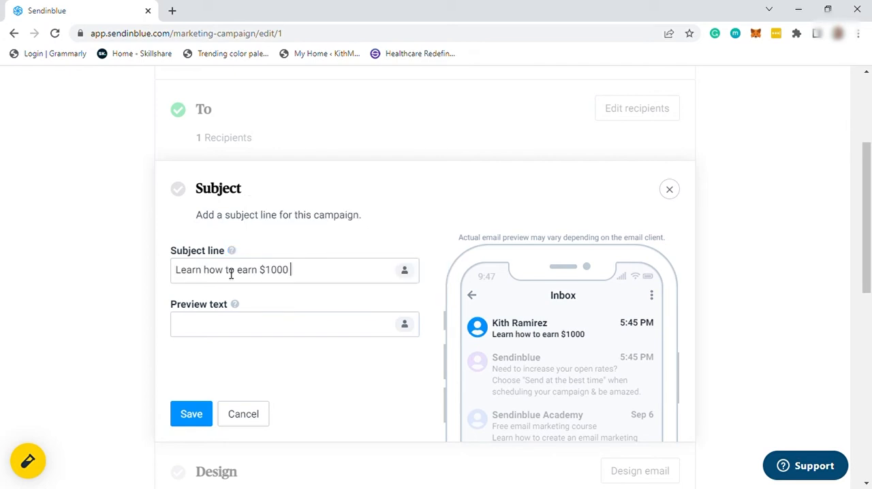
pyautogui.write('onl')
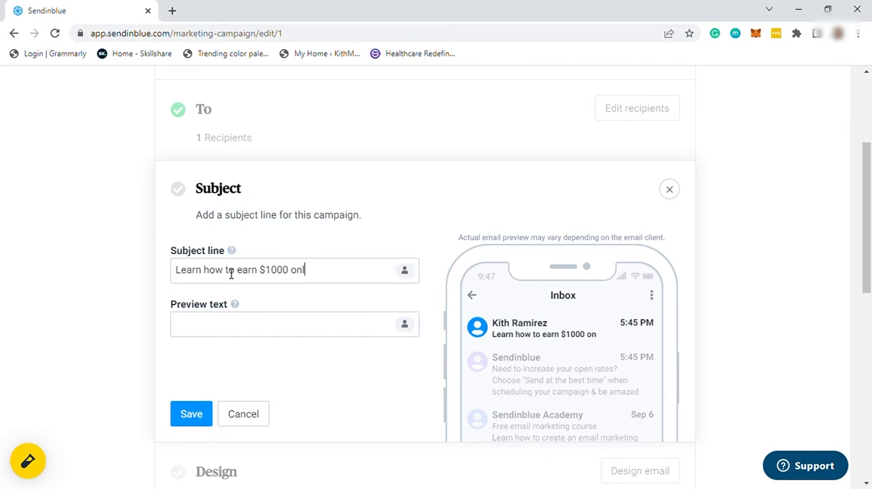
pyautogui.moveTo(235, 304)
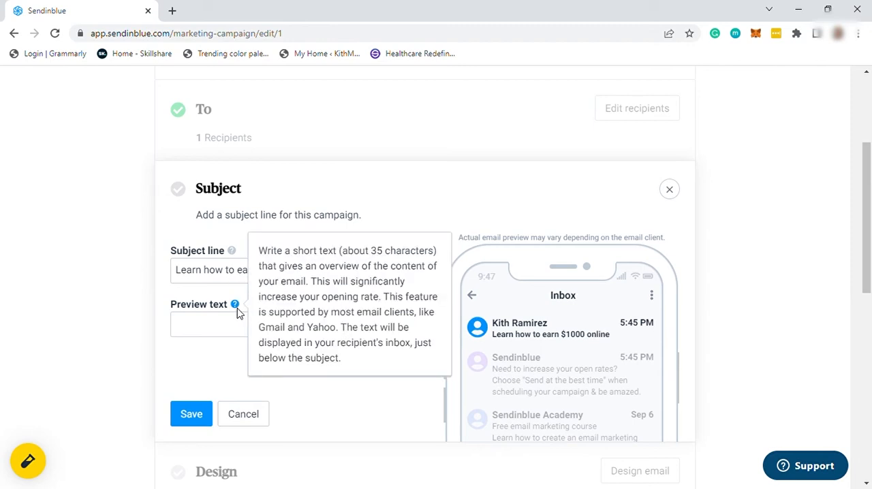
pyautogui.moveTo(237, 314)
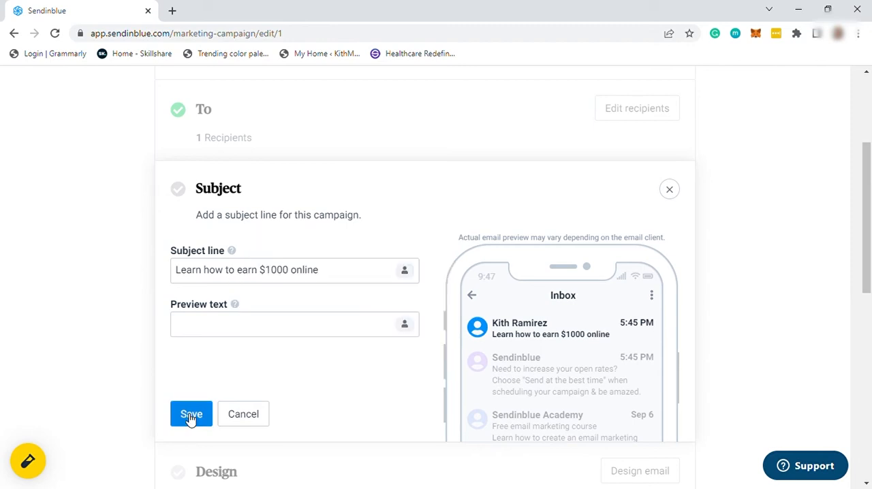
pyautogui.click(190, 414)
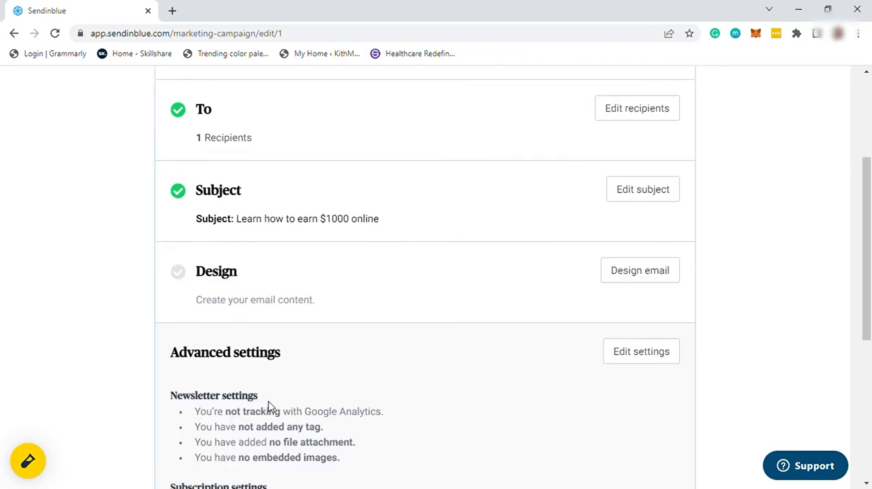
pyautogui.moveTo(253, 299)
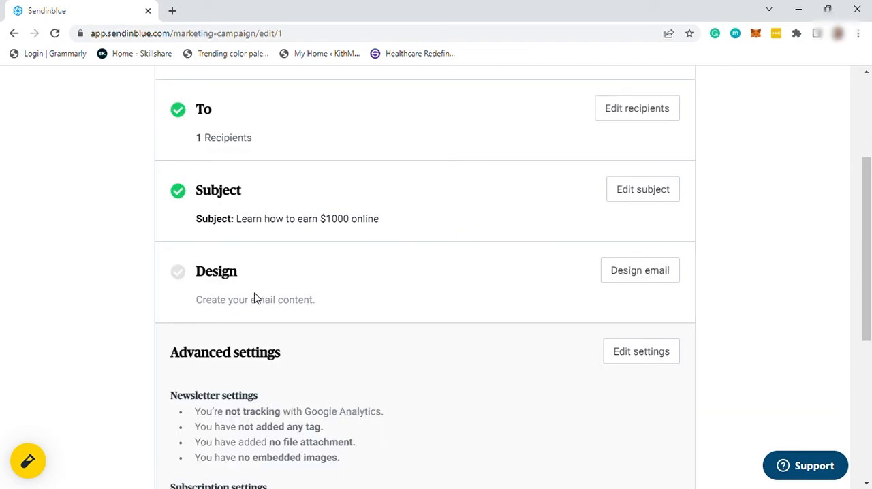
# Start the Design step, browse the Layouts, then switch to the Template Gallery.
pyautogui.click(639, 270)
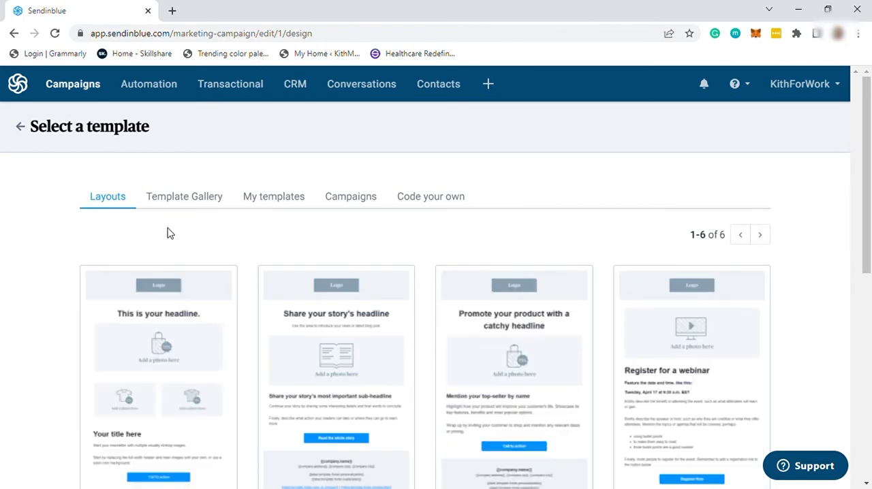
pyautogui.moveTo(158, 341)
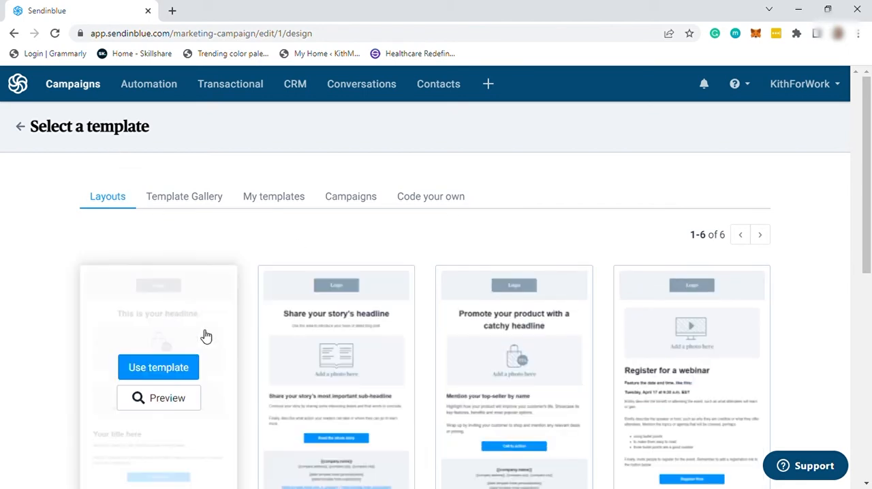
pyautogui.scroll(-3)
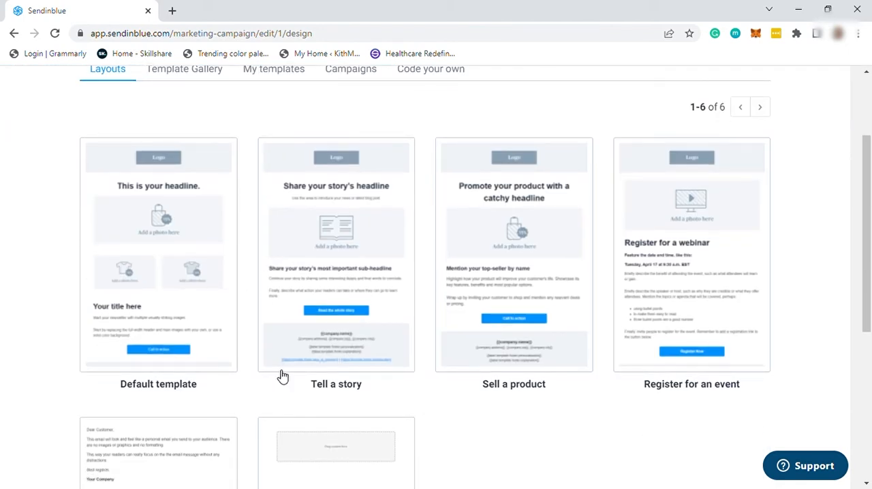
pyautogui.moveTo(476, 379)
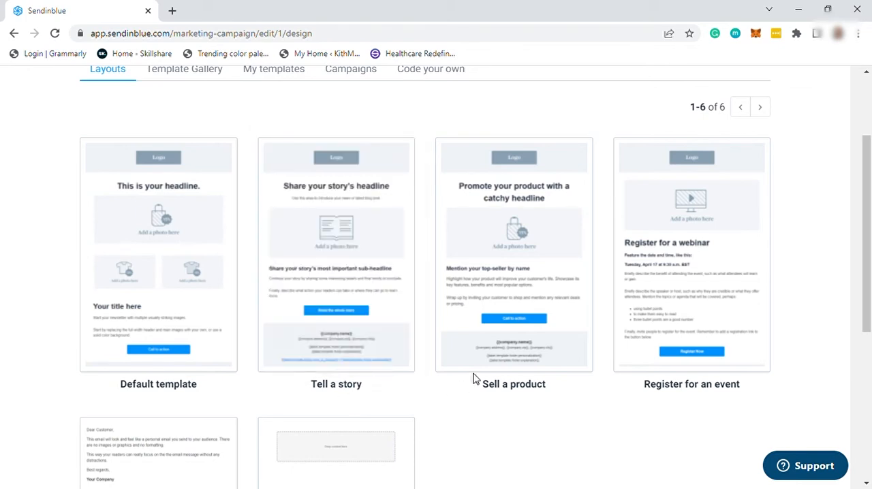
pyautogui.moveTo(693, 259)
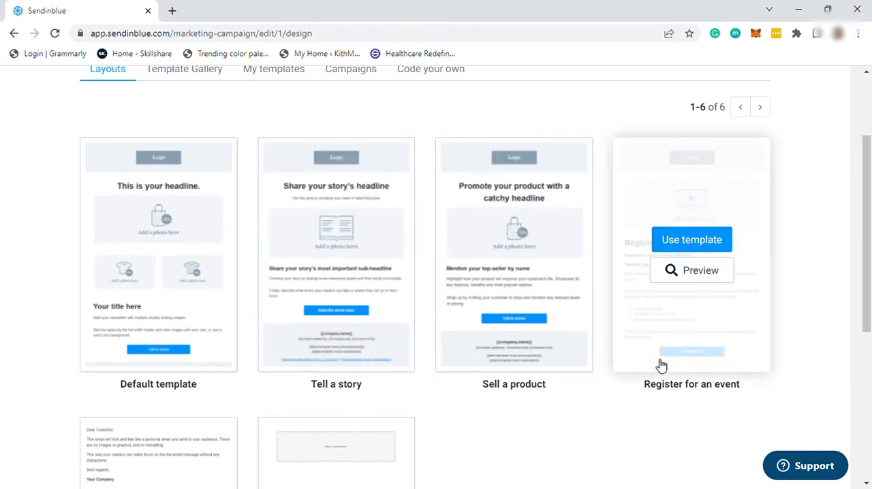
pyautogui.scroll(-3)
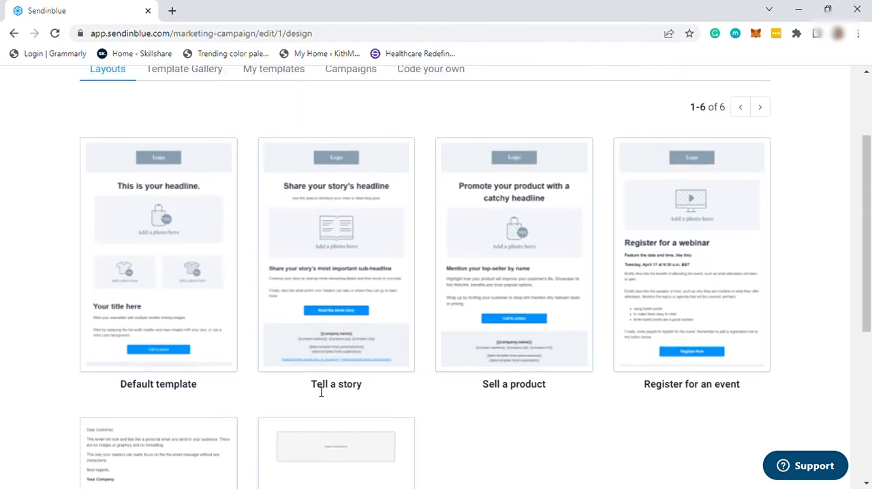
pyautogui.click(184, 196)
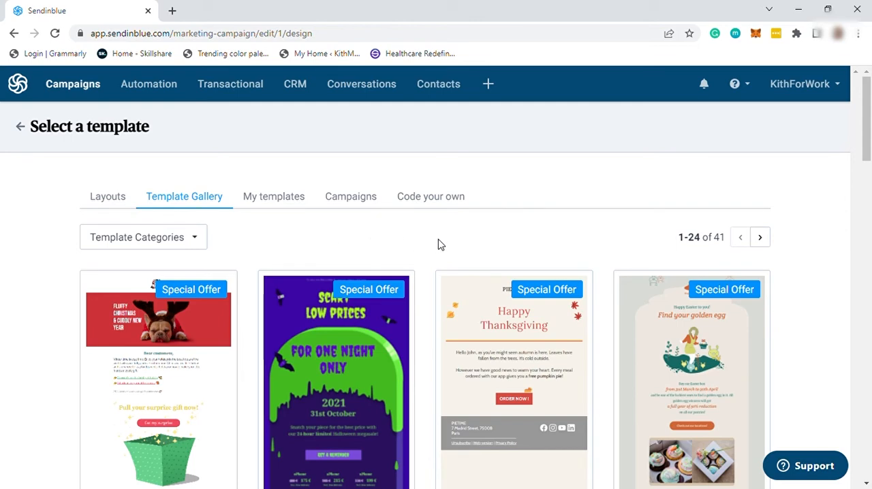
# Scroll the gallery, then check My templates and past Campaigns, both empty.
pyautogui.scroll(-3)
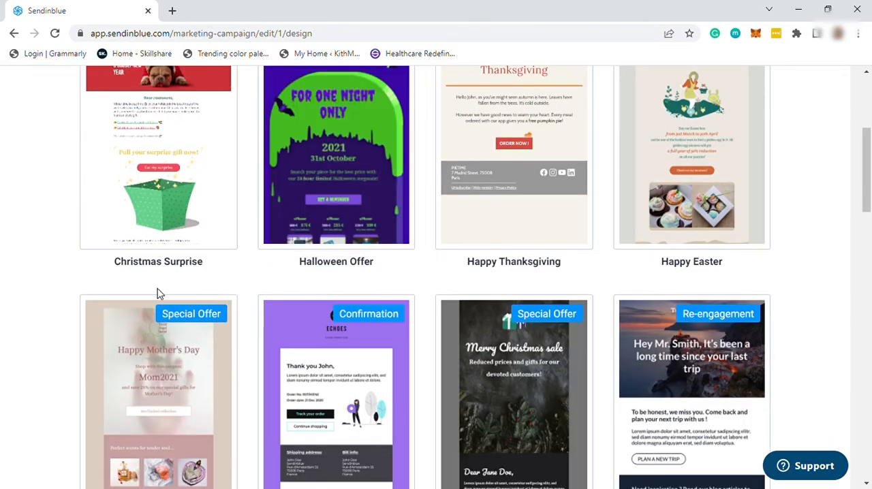
pyautogui.moveTo(647, 294)
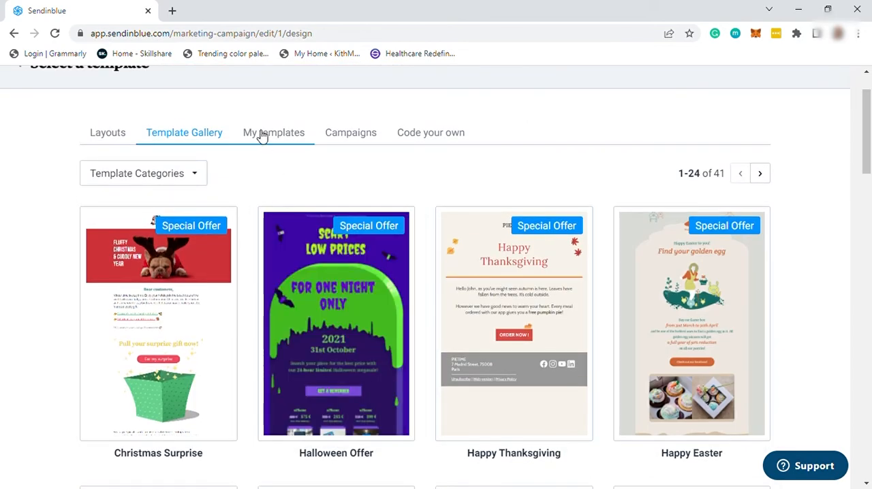
pyautogui.click(273, 132)
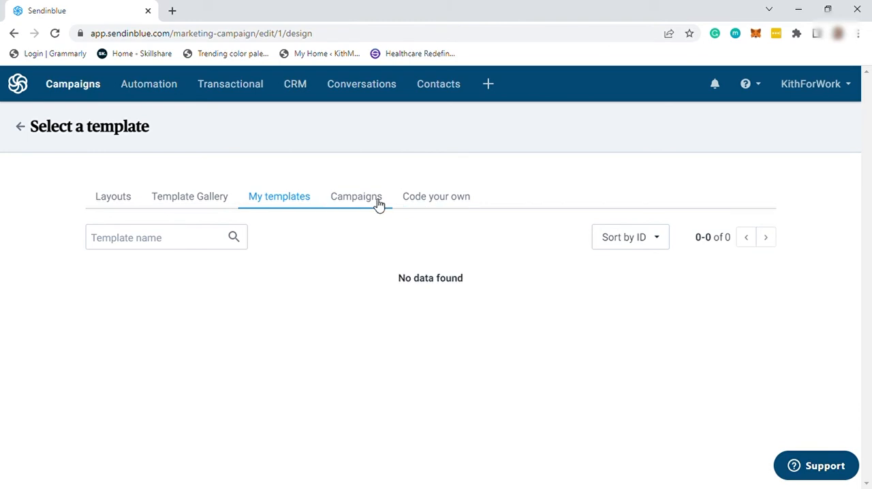
pyautogui.click(356, 196)
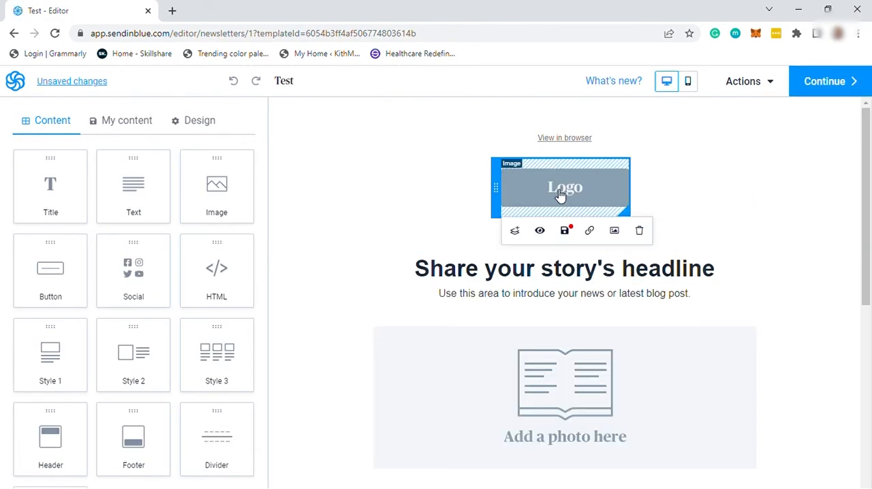
pyautogui.moveTo(526, 218)
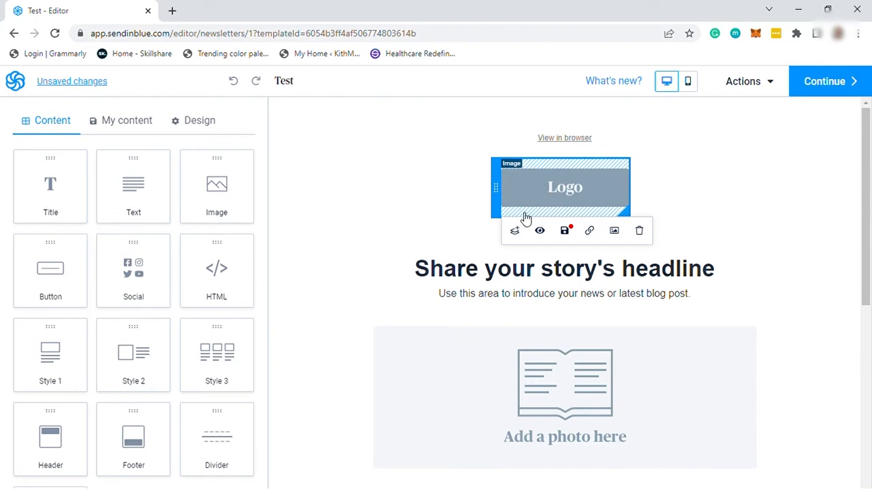
pyautogui.moveTo(515, 230)
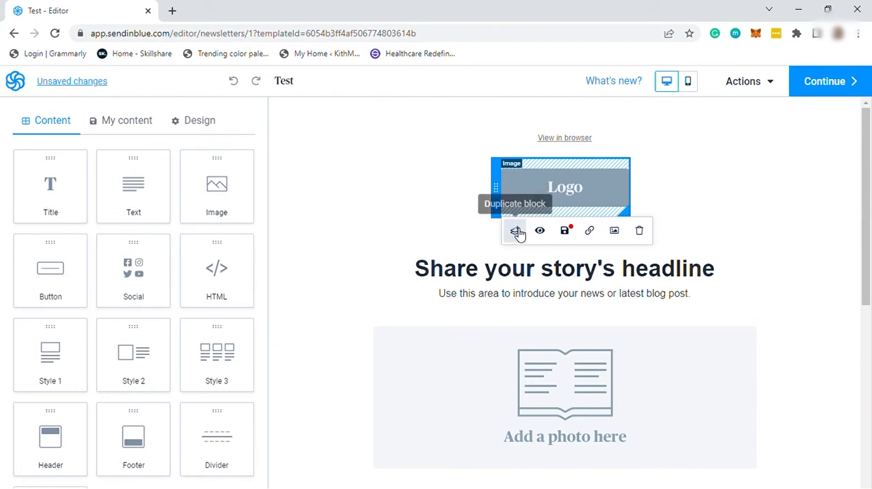
pyautogui.moveTo(614, 230)
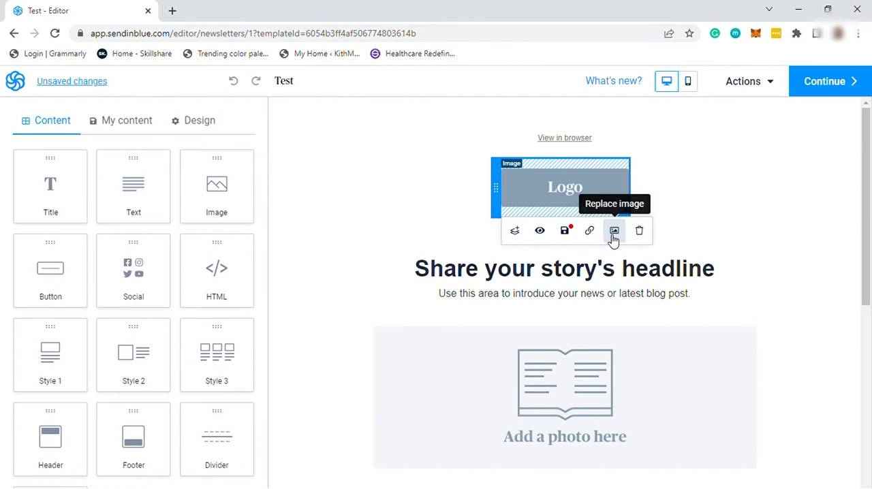
# Open Replace image for the logo block, then close the Content library unchanged.
pyautogui.click(613, 230)
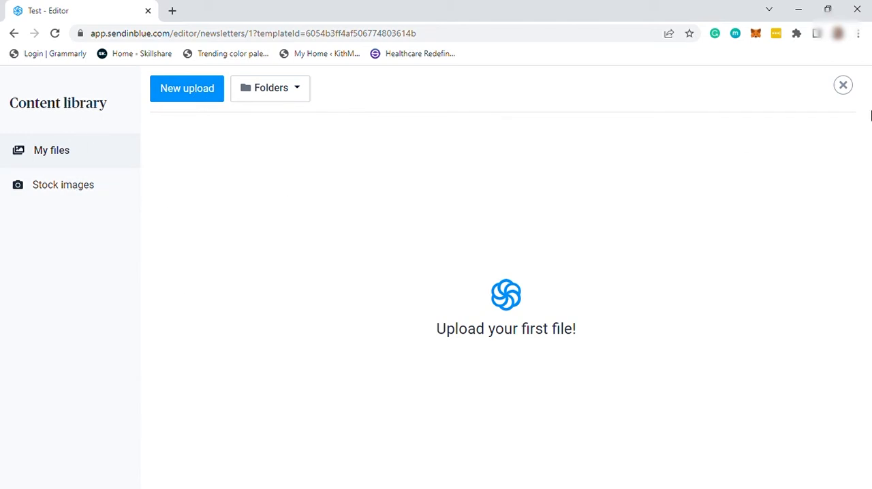
pyautogui.click(842, 84)
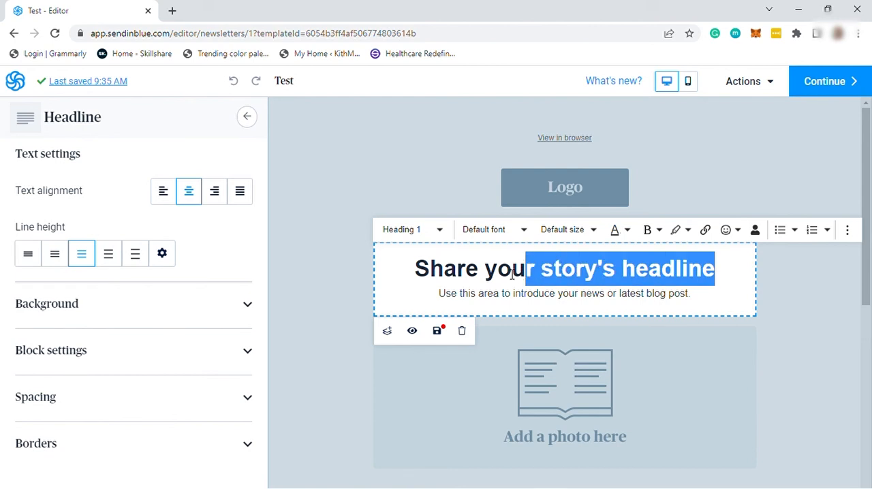
# Retitle the headline 'How I earn $1000 in just a week!'.
pyautogui.write('How I earn $1000')
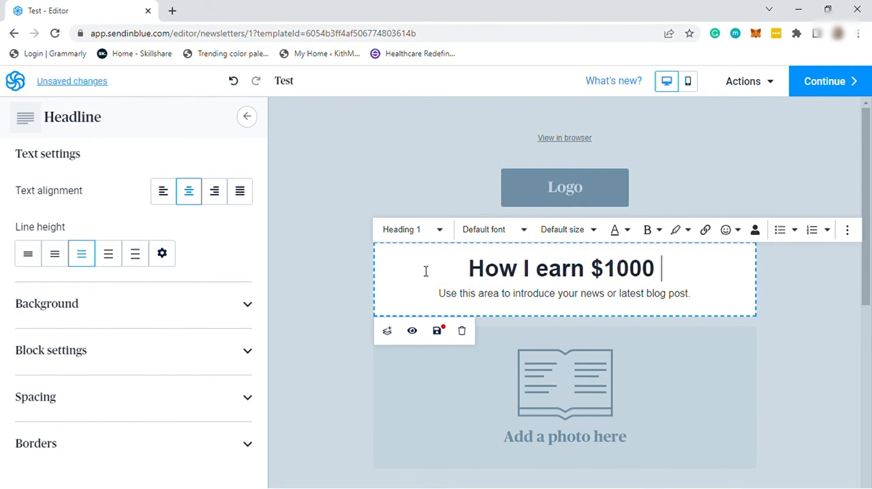
pyautogui.write('in just a week!')
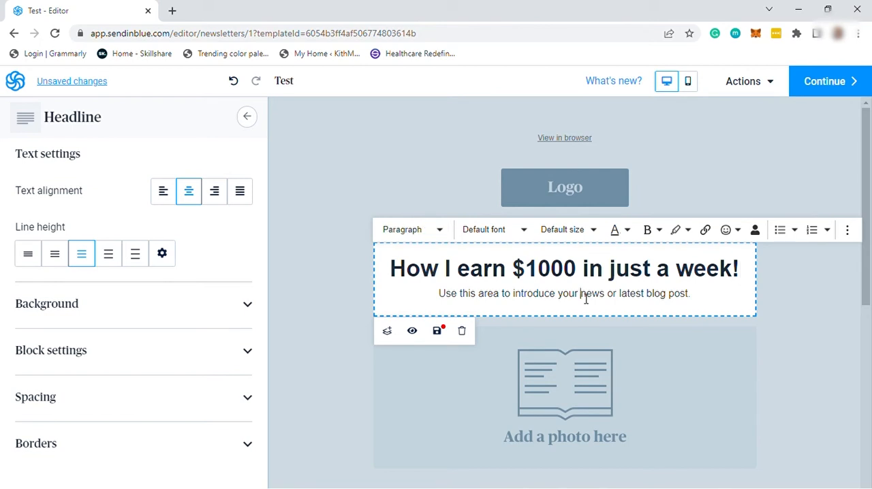
# Rewrite the intro as 'I will share how I started from scratch spending $0'.
pyautogui.tripleClick(565, 293)
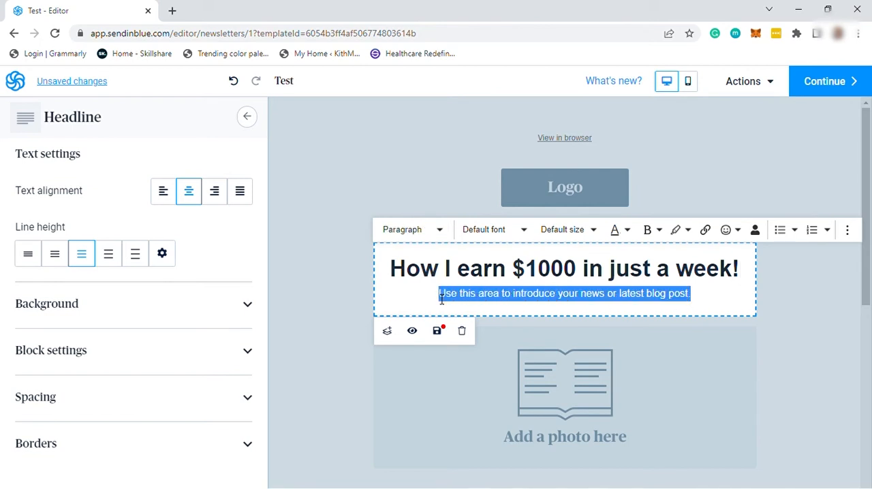
pyautogui.write('I will share how I sta')
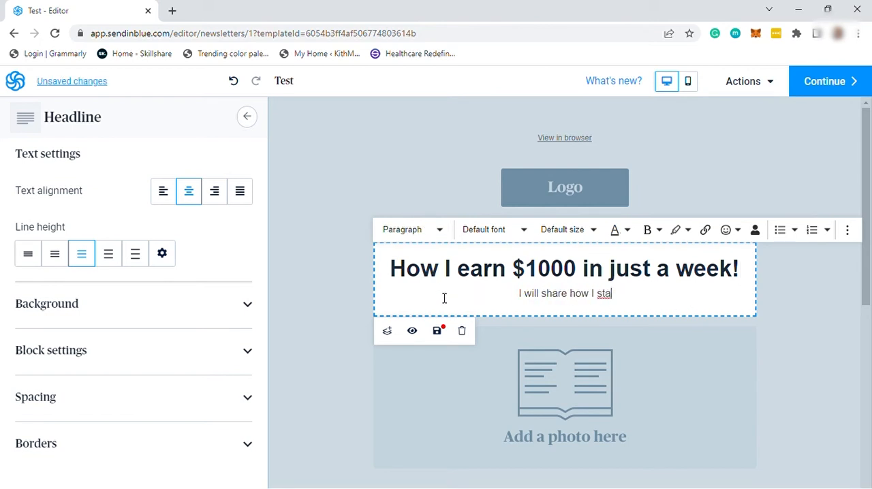
pyautogui.write('rted from scratch spending $0')
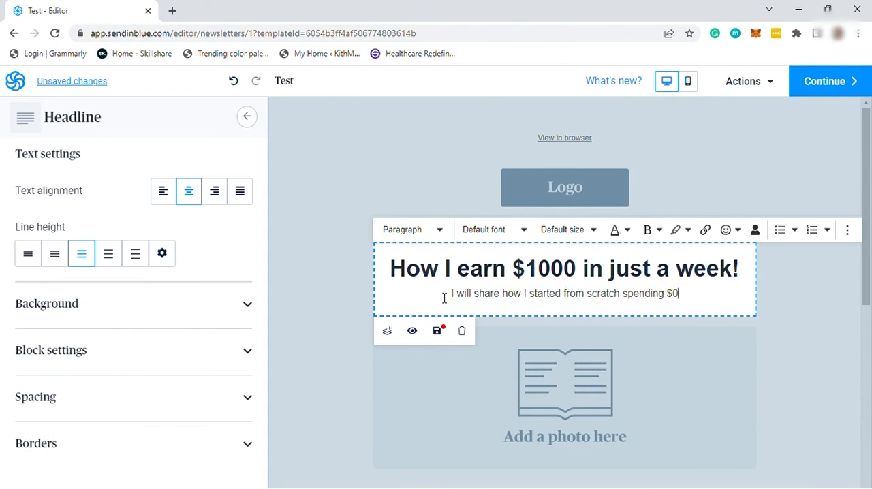
pyautogui.click(246, 117)
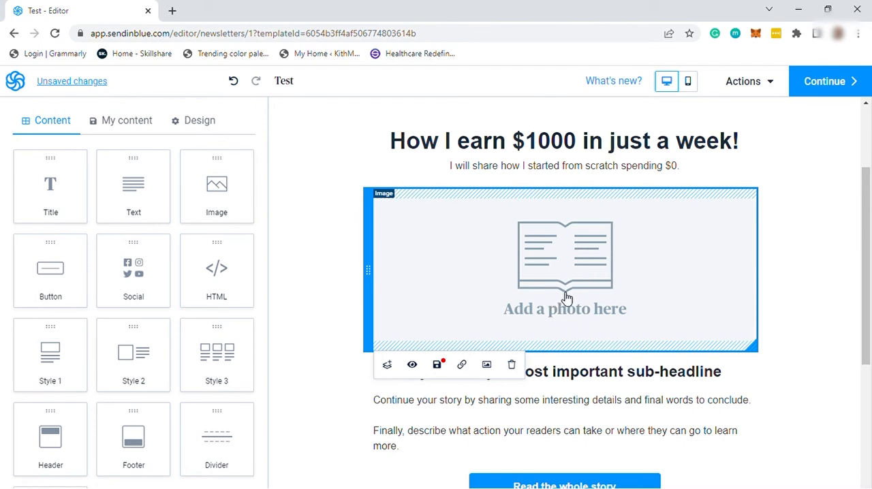
pyautogui.moveTo(570, 302)
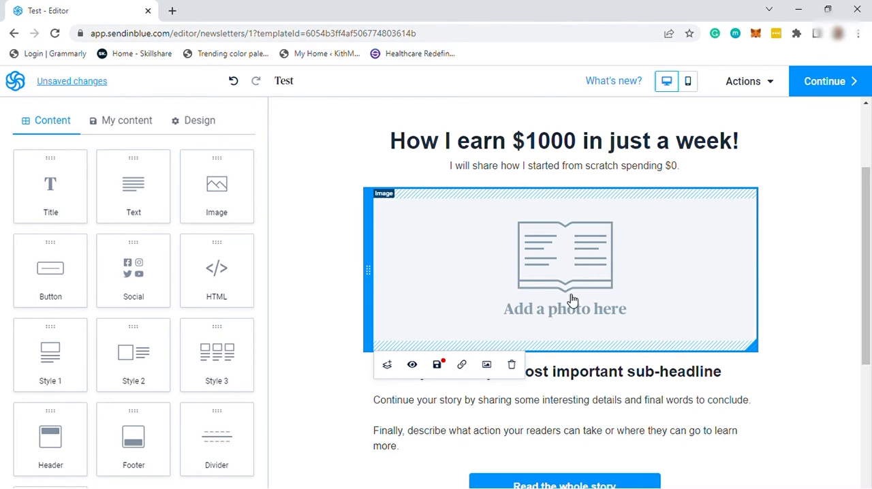
pyautogui.moveTo(487, 365)
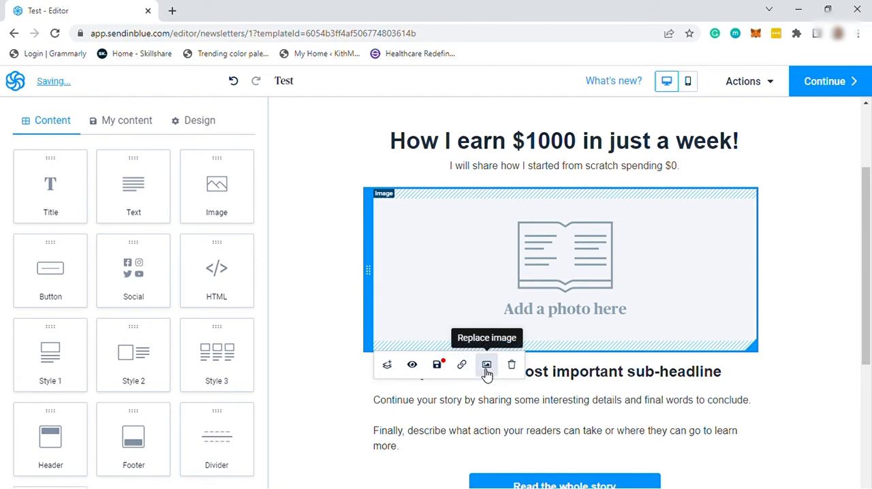
pyautogui.moveTo(697, 329)
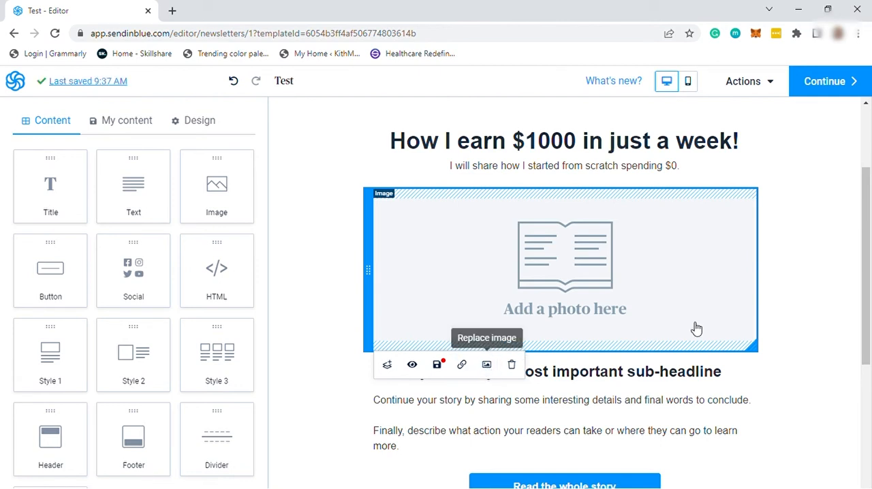
pyautogui.moveTo(371, 347)
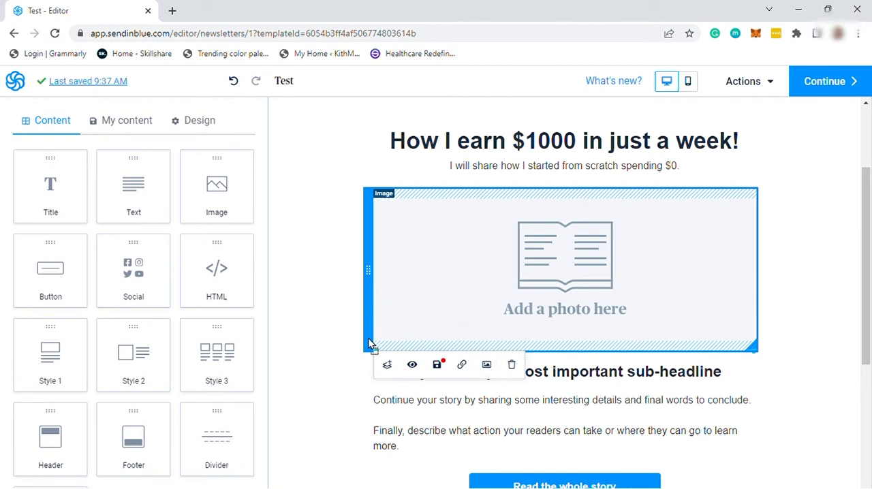
pyautogui.scroll(-3)
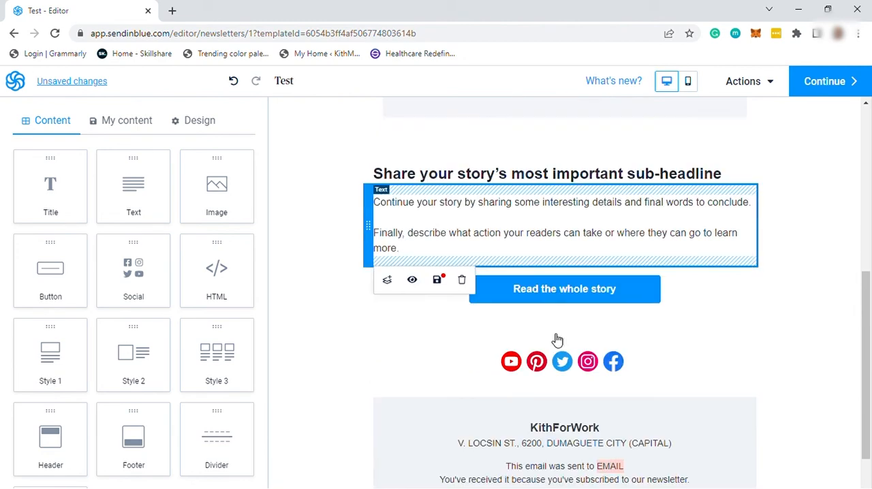
# Select the 'Read the whole story' button and bring up its Insert/edit link settings.
pyautogui.click(564, 288)
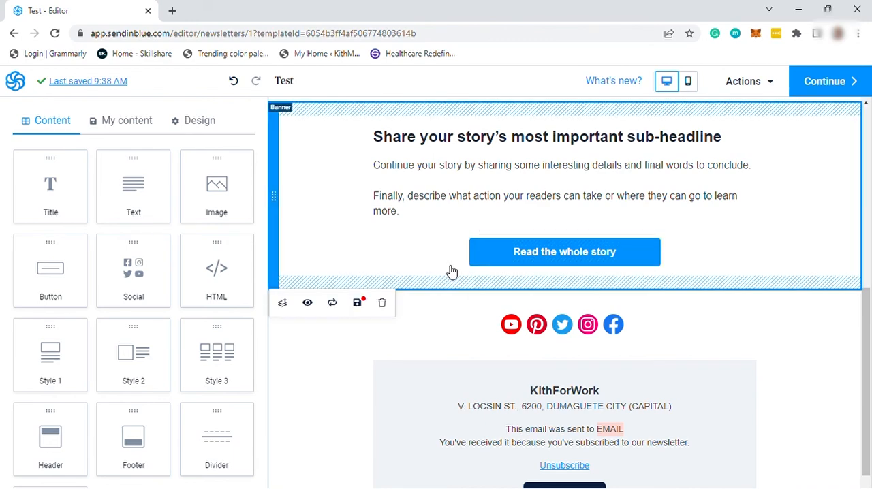
pyautogui.click(565, 251)
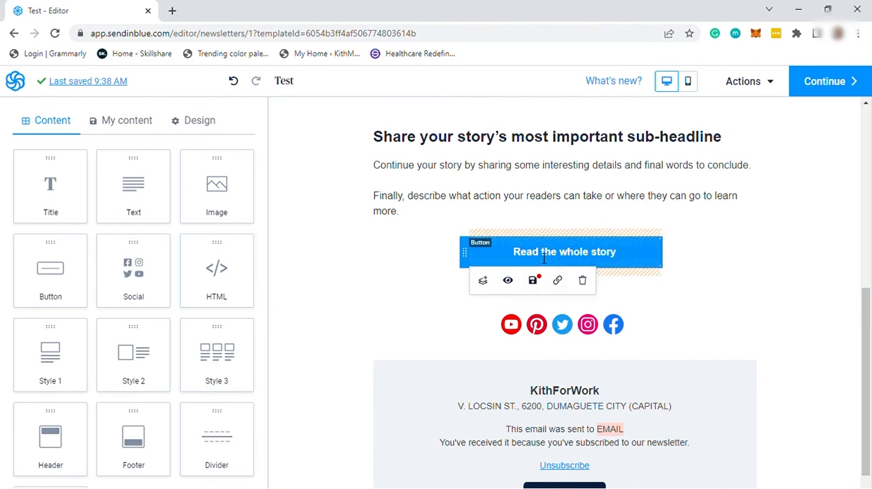
pyautogui.click(558, 281)
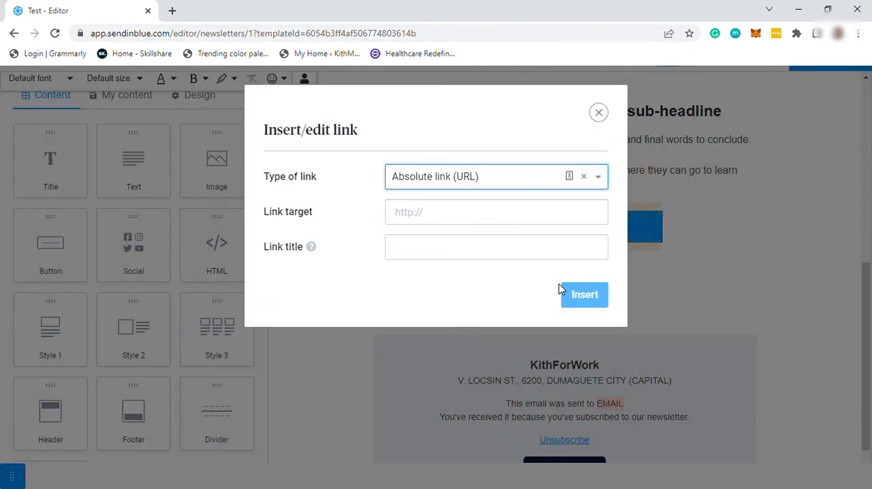
pyautogui.moveTo(515, 197)
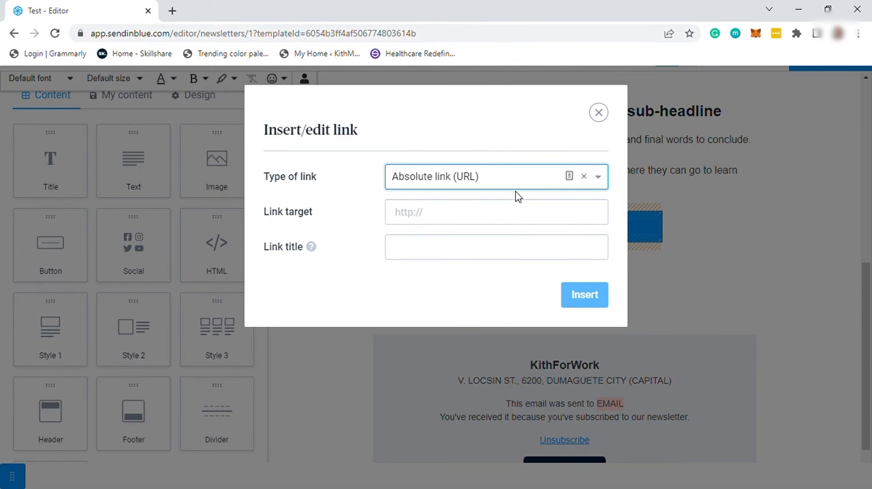
pyautogui.moveTo(515, 196)
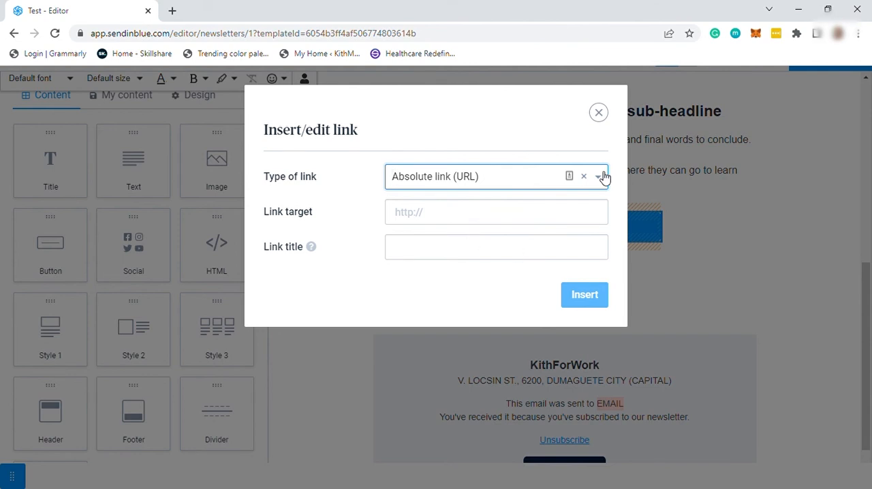
# Dismiss the link dialog without a link and select the social icons block to see its settings.
pyautogui.click(598, 112)
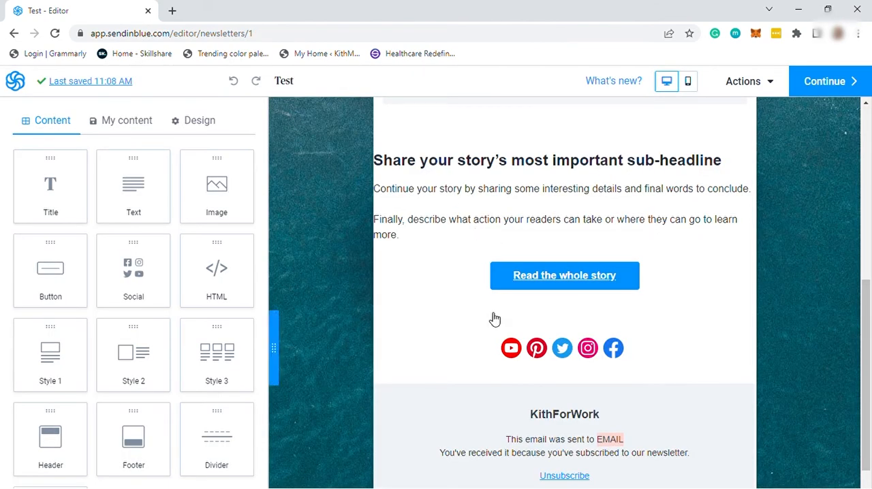
pyautogui.click(562, 348)
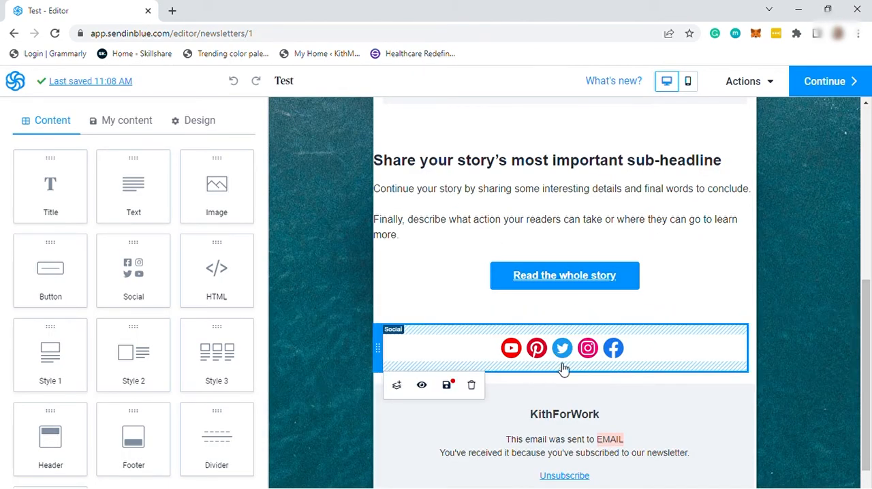
pyautogui.click(564, 349)
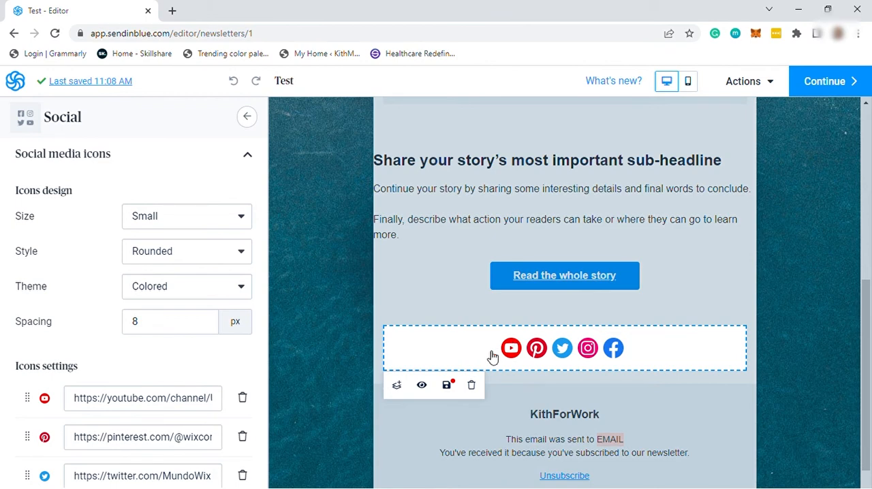
pyautogui.scroll(-3)
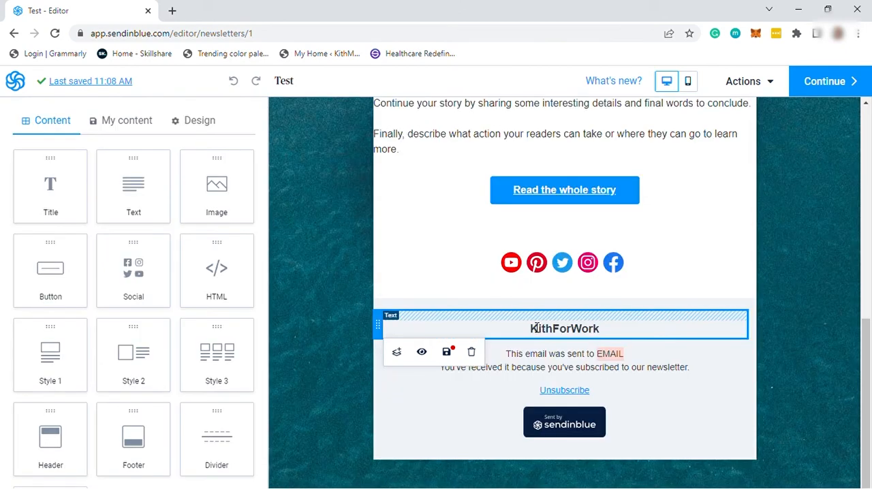
# Delete the 'This email was sent to EMAIL' text block from the footer.
pyautogui.click(565, 355)
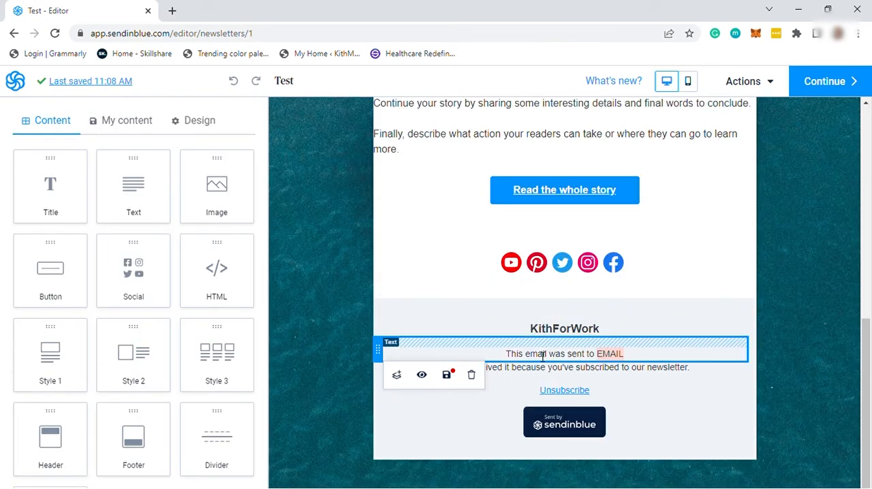
pyautogui.moveTo(471, 374)
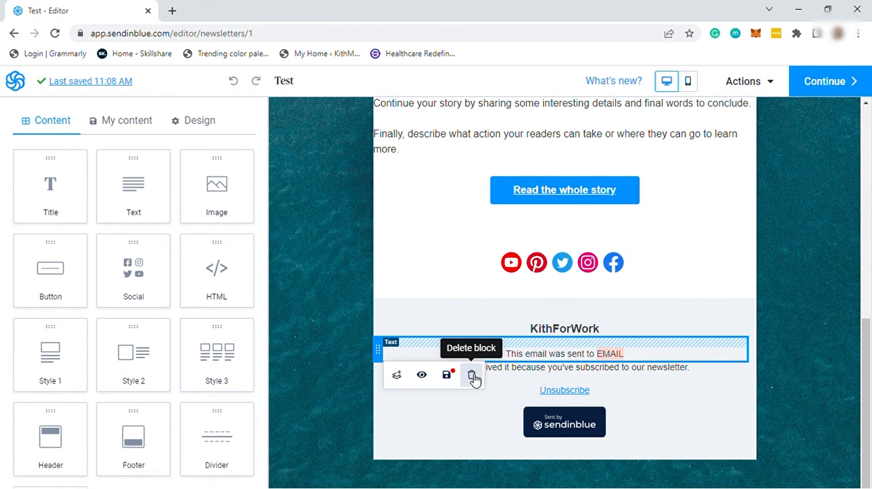
pyautogui.click(473, 375)
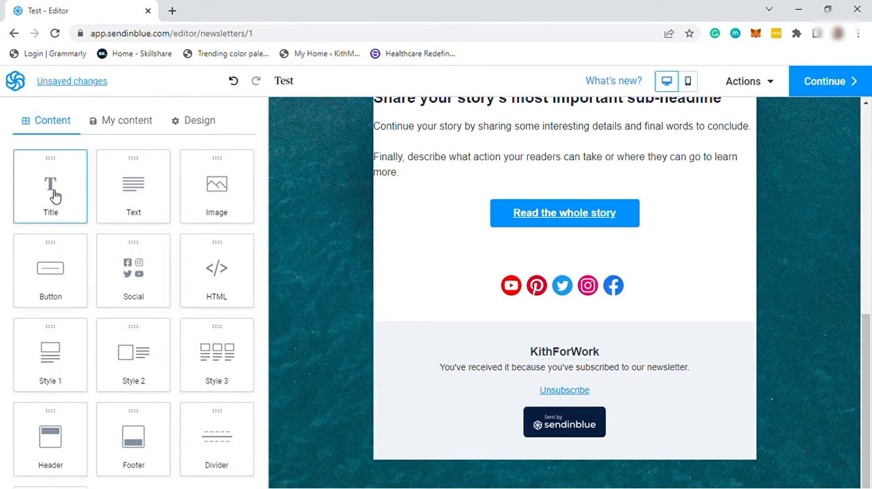
pyautogui.moveTo(50, 186); pyautogui.dragTo(505, 320)
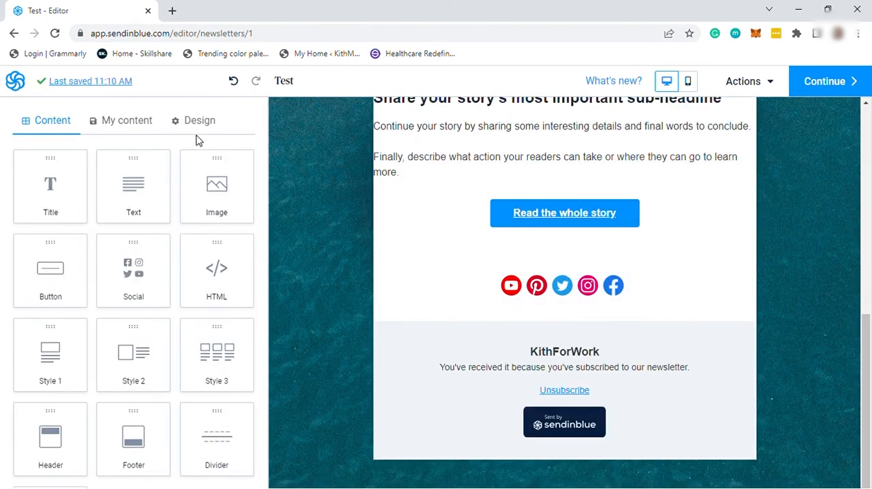
# Show the Design settings and expand Text appearance alongside the background image options.
pyautogui.click(199, 120)
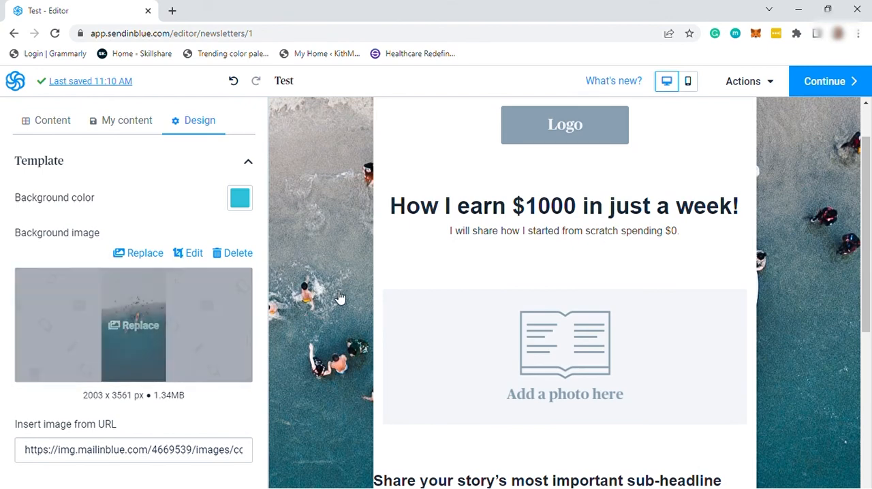
pyautogui.scroll(-3)
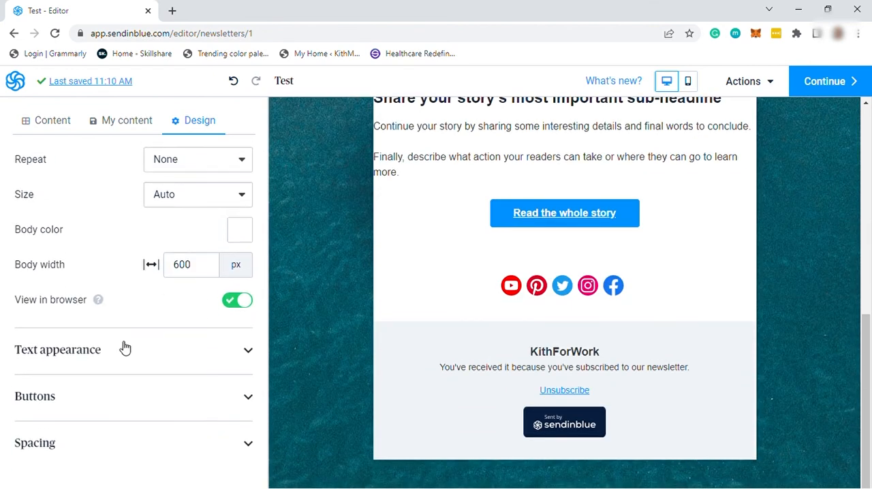
pyautogui.click(57, 349)
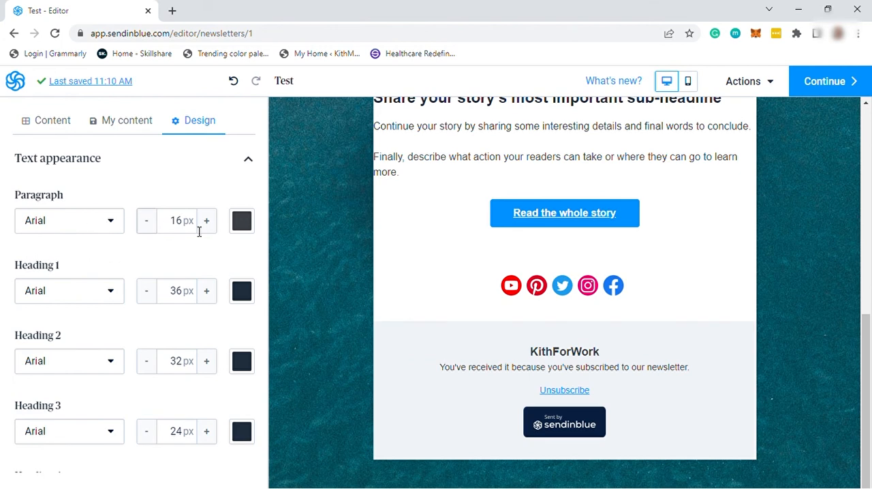
pyautogui.scroll(-3)
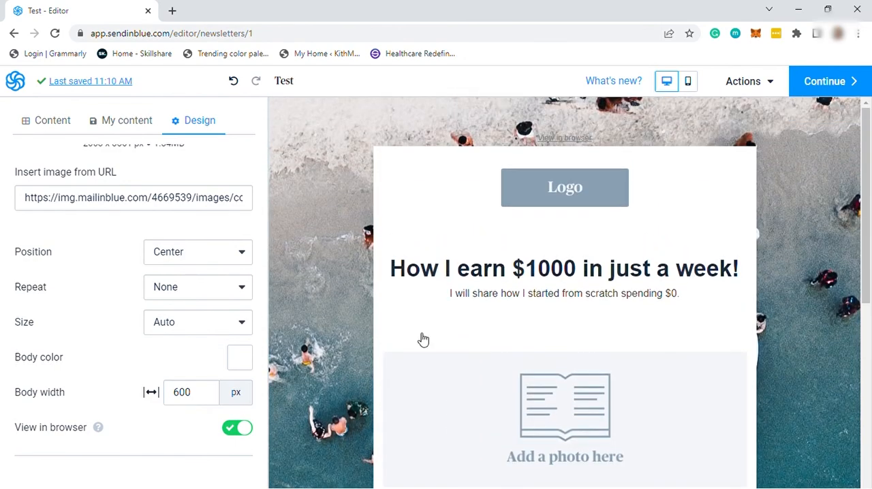
pyautogui.click(743, 82)
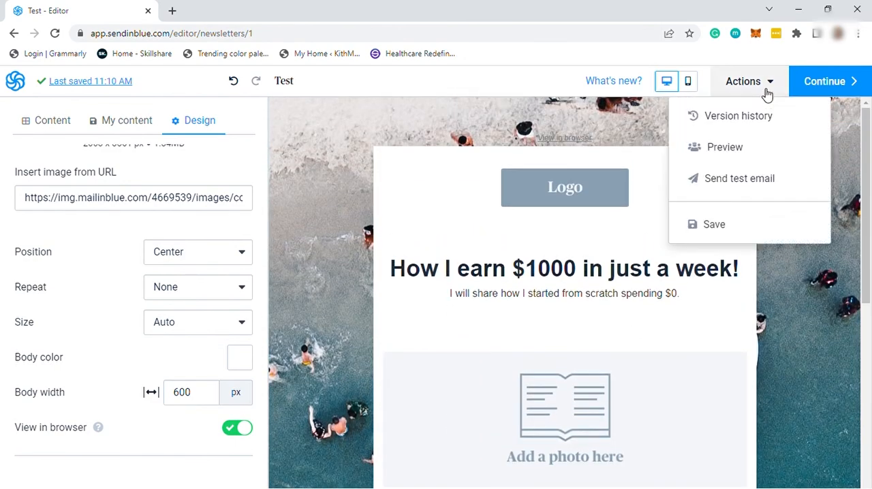
pyautogui.moveTo(725, 147)
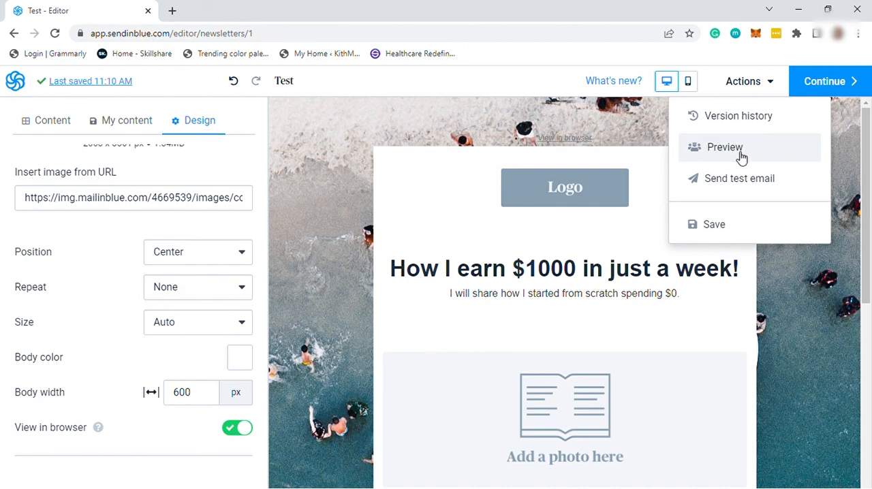
pyautogui.click(725, 147)
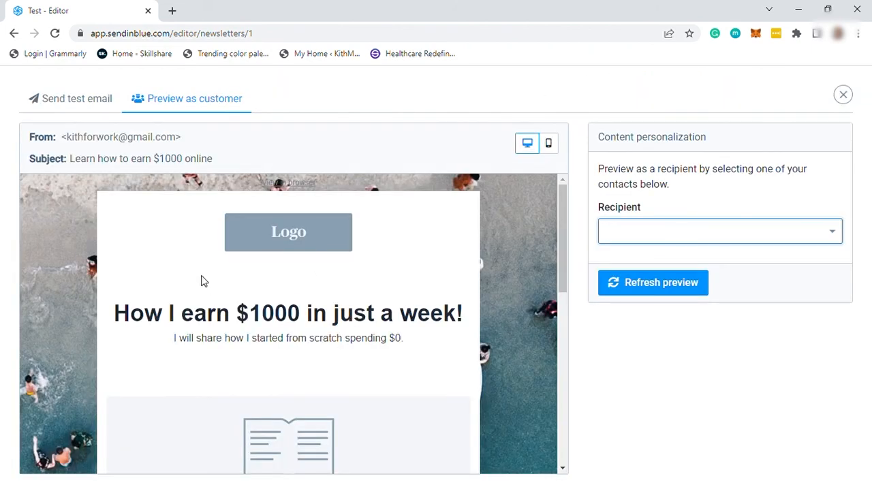
pyautogui.moveTo(406, 334)
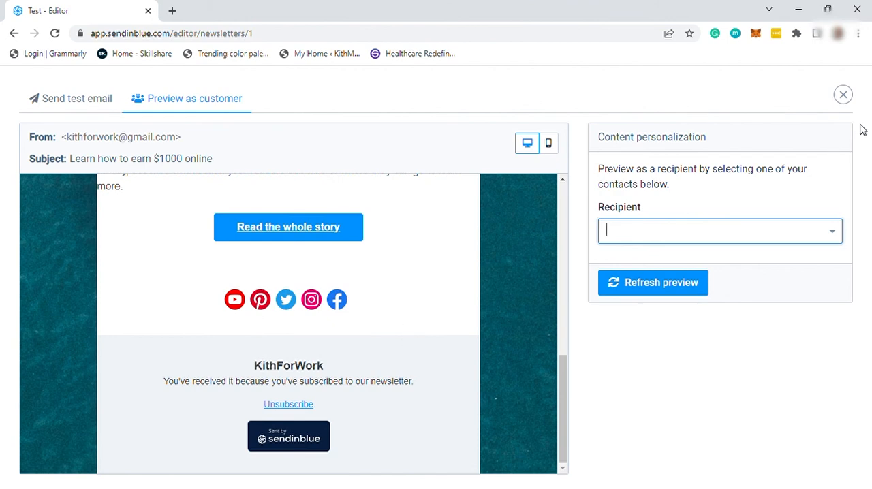
pyautogui.click(842, 94)
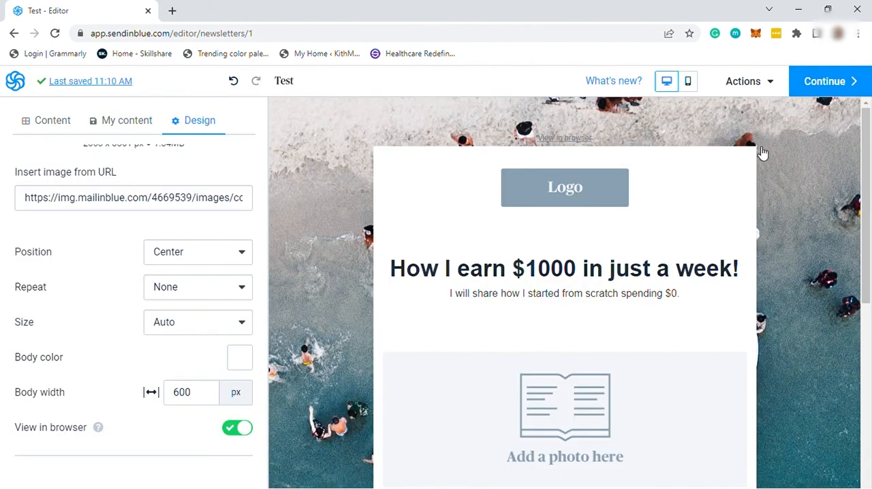
# Continue back to the campaign page and review From, To, Subject, Design and Advanced settings.
pyautogui.click(824, 82)
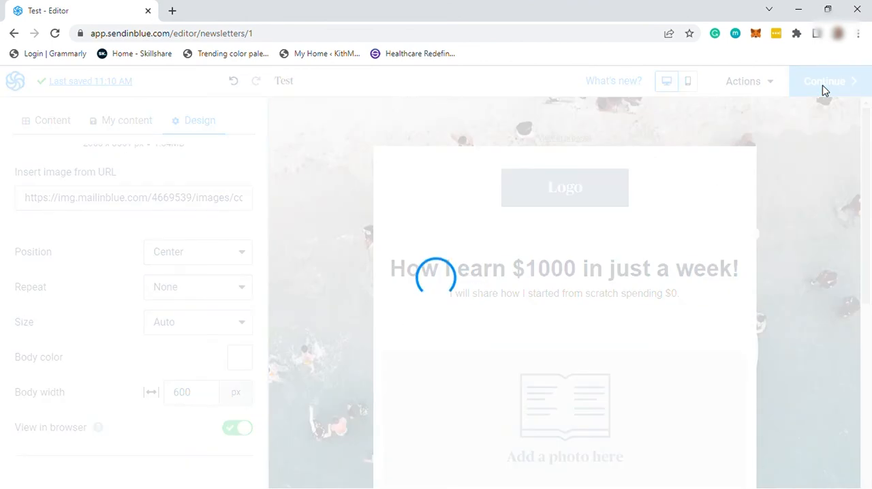
pyautogui.click(826, 82)
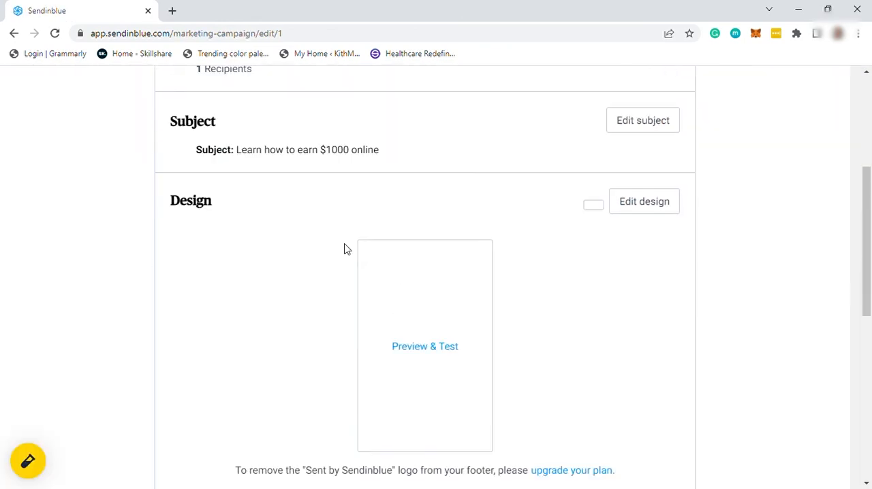
pyautogui.scroll(-3)
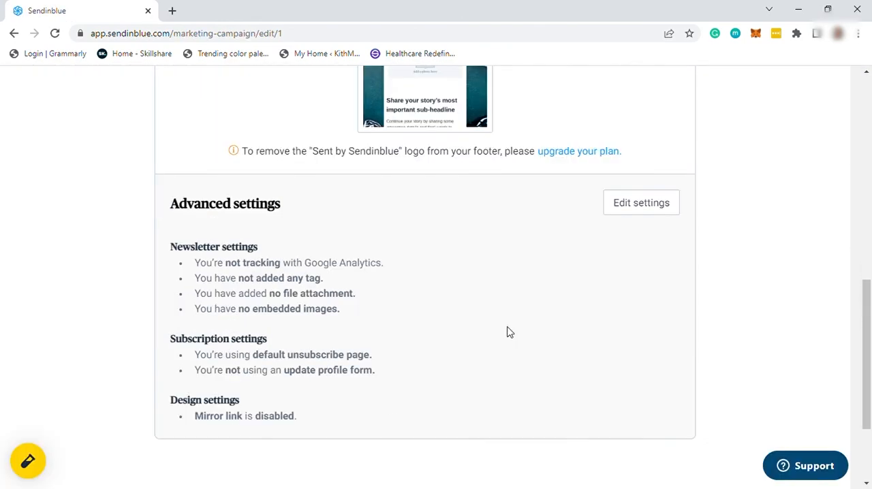
pyautogui.moveTo(480, 387)
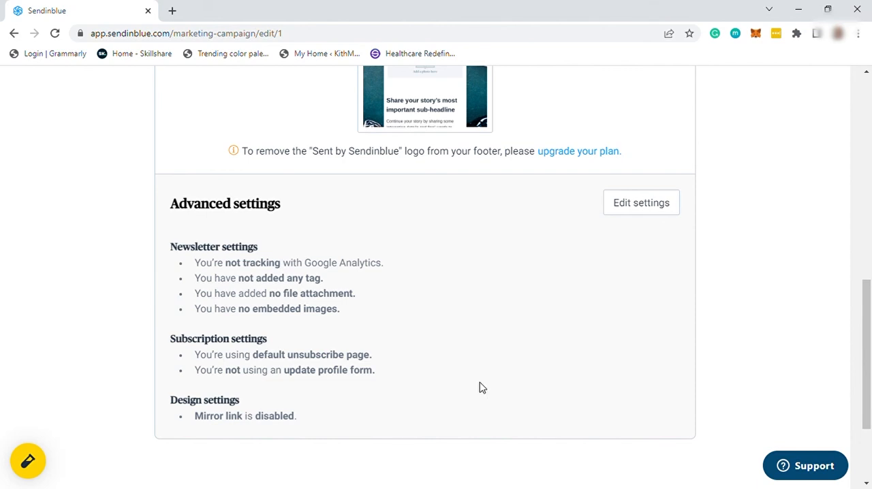
pyautogui.scroll(3)
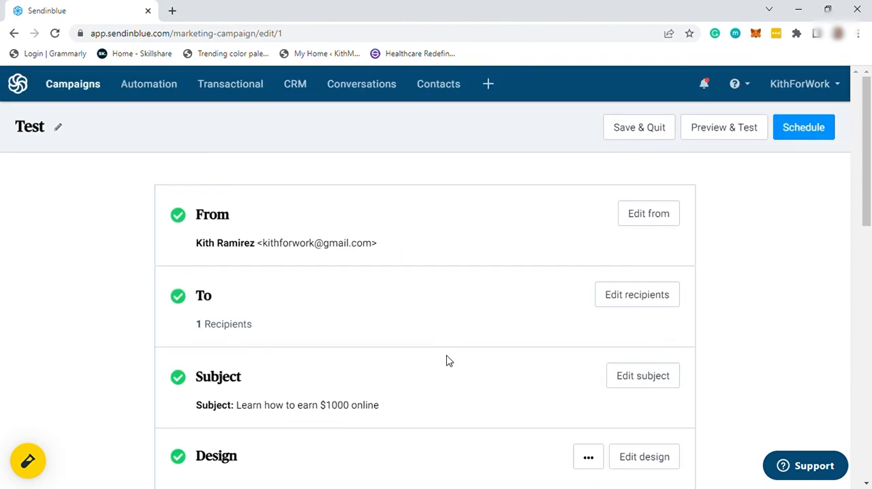
pyautogui.moveTo(723, 128)
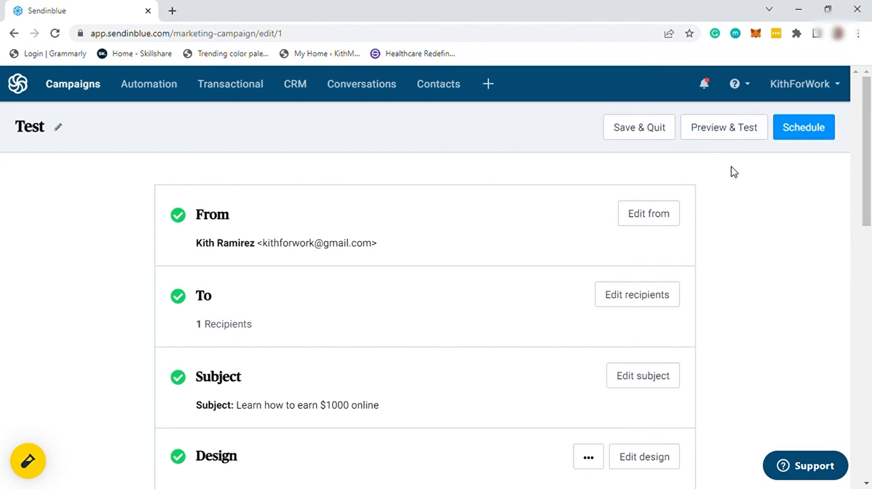
pyautogui.moveTo(725, 128)
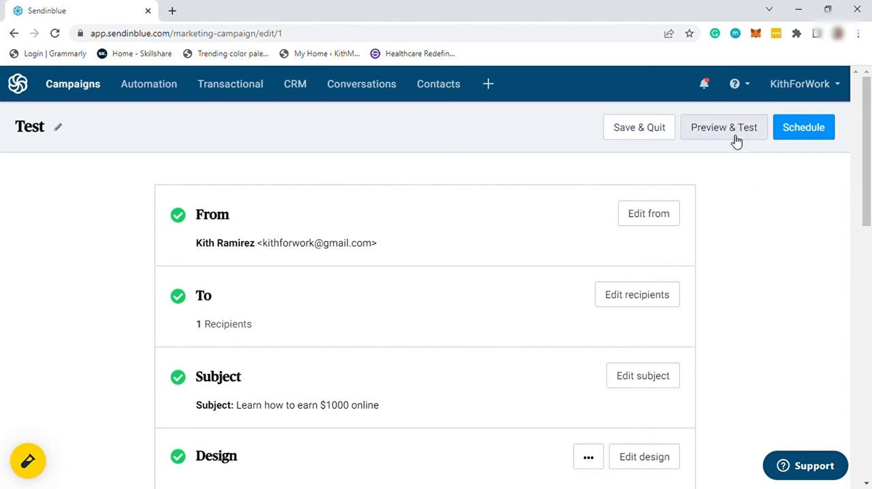
pyautogui.moveTo(785, 169)
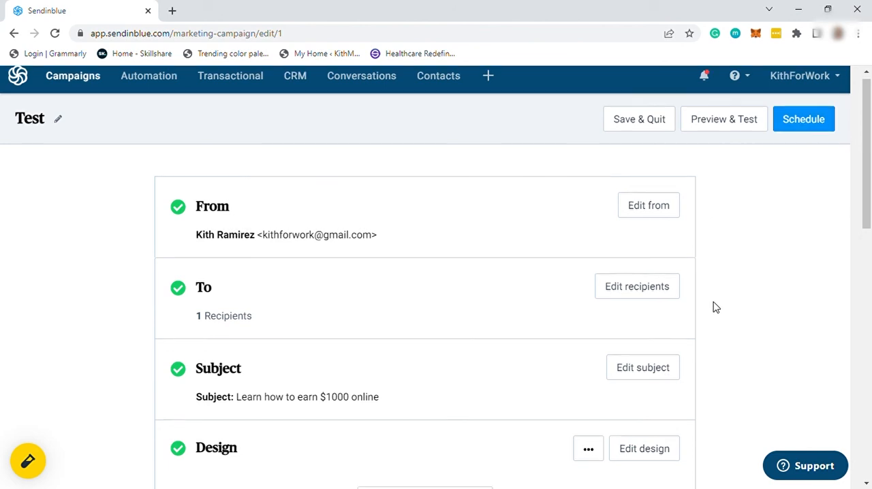
pyautogui.scroll(-3)
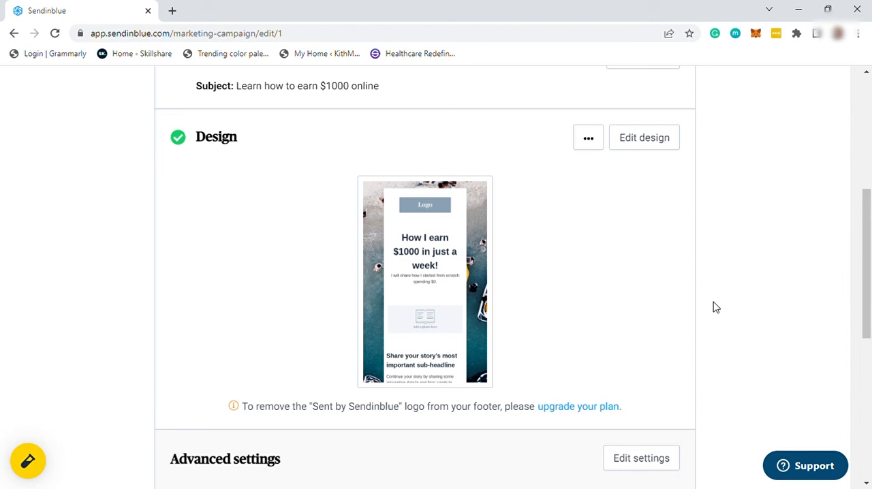
pyautogui.moveTo(660, 329)
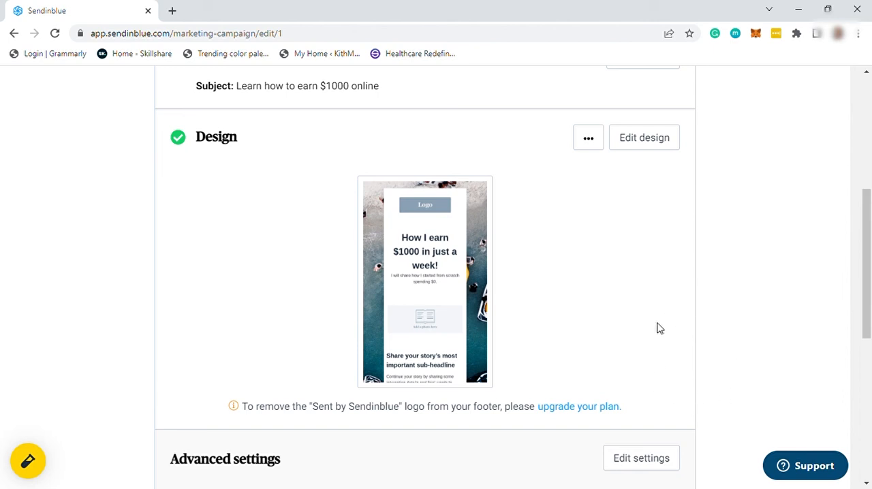
pyautogui.moveTo(796, 87)
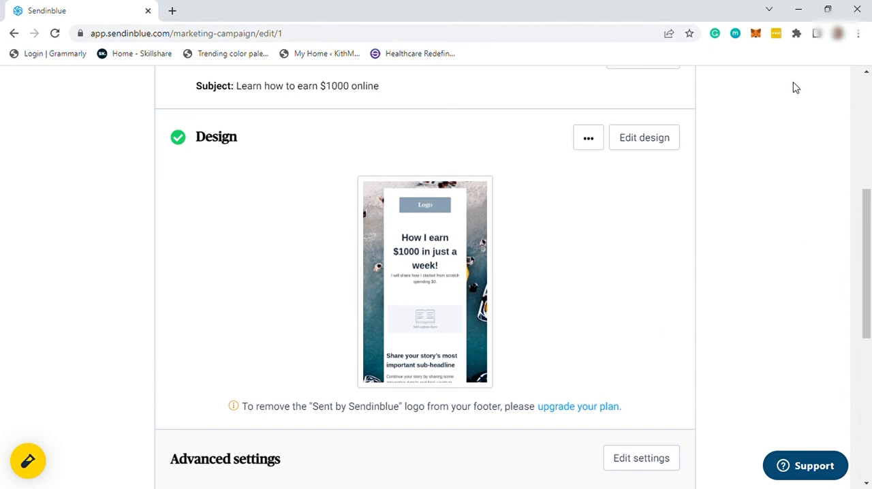